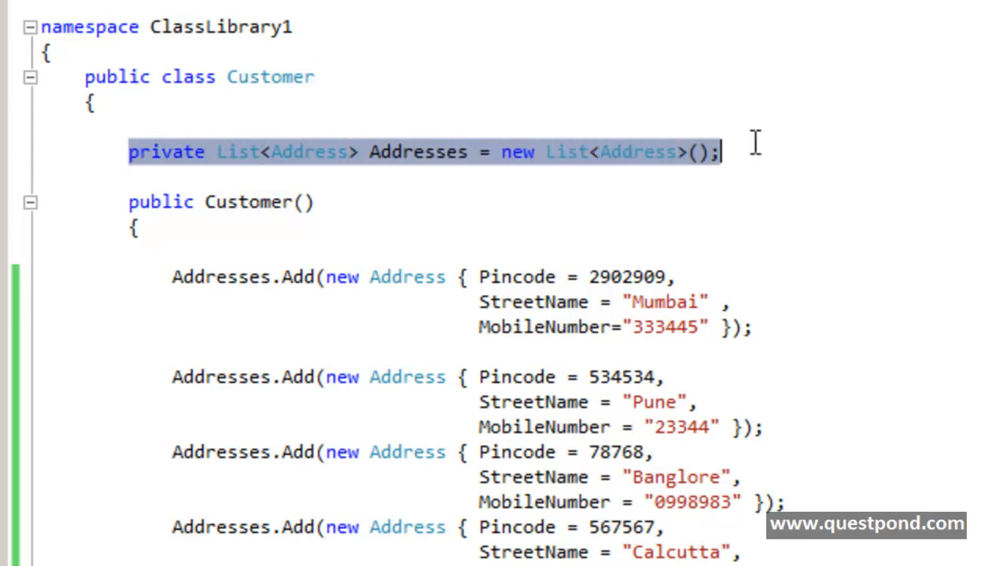
{"action": "mouse_move", "coordinate": [437, 177]}
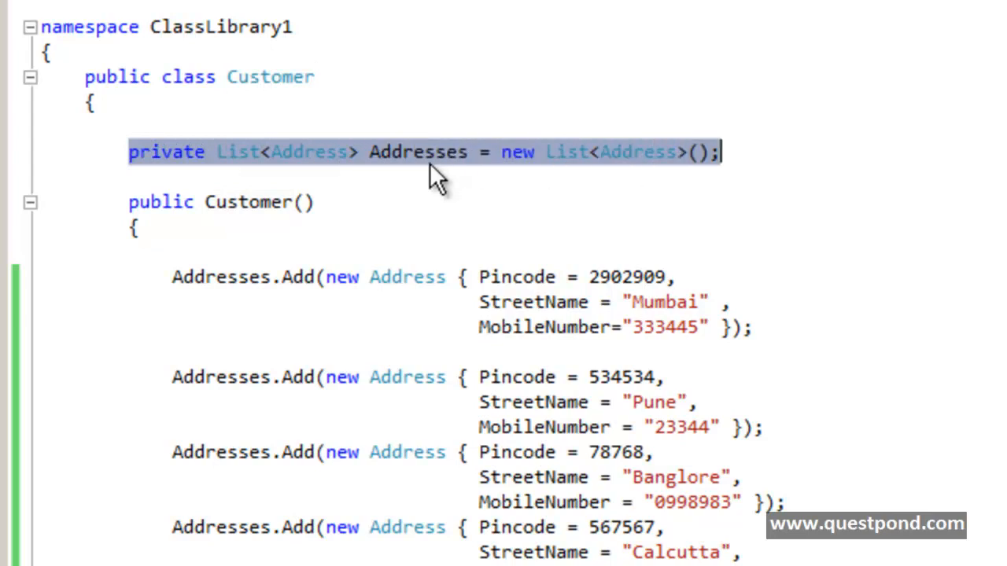
Add the comment '// aggregated' after the Addresses list field declaration
{"action": "left_click", "coordinate": [736, 152]}
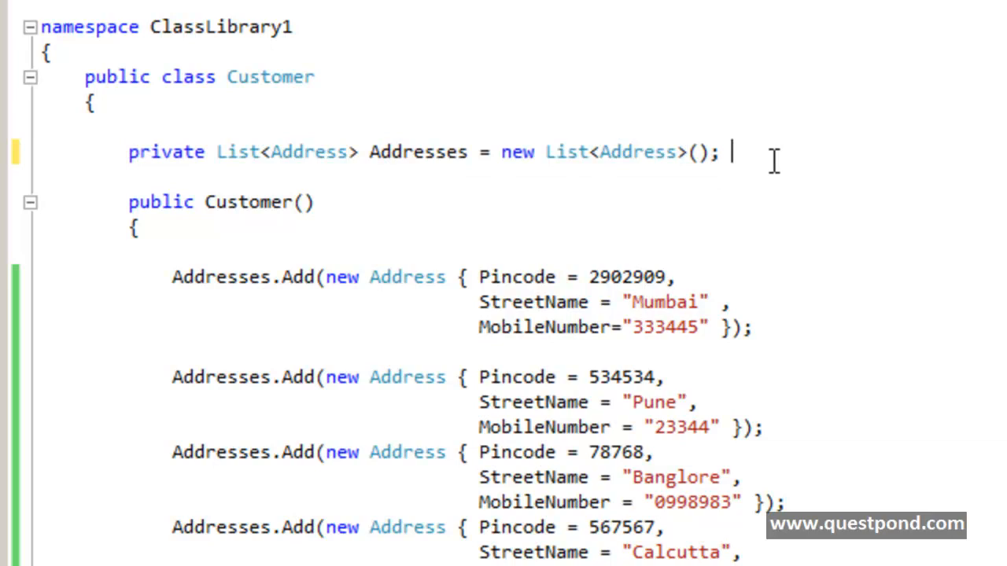
{"action": "type", "text": "// aggregated"}
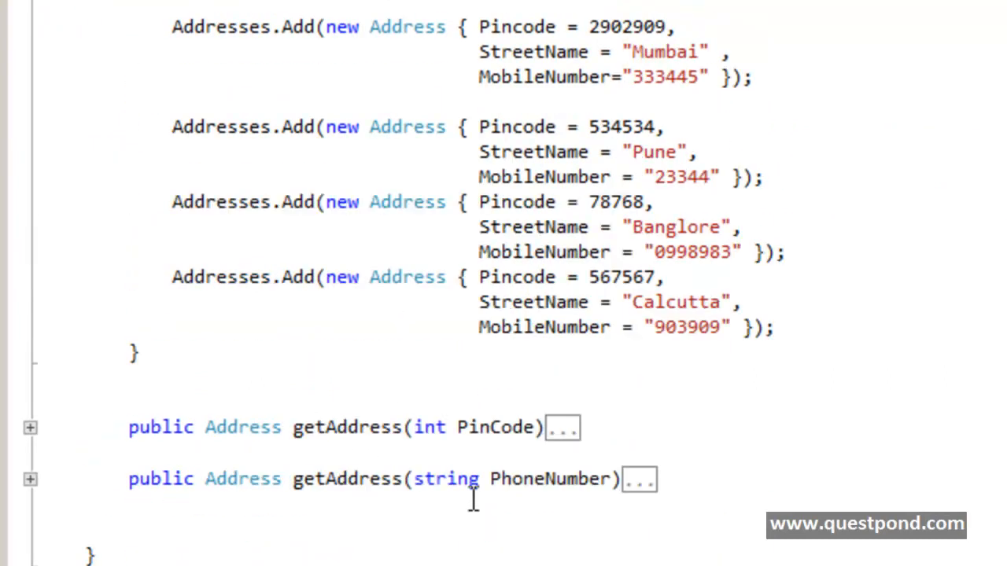
{"action": "scroll", "scroll_direction": "up", "scroll_amount": 3}
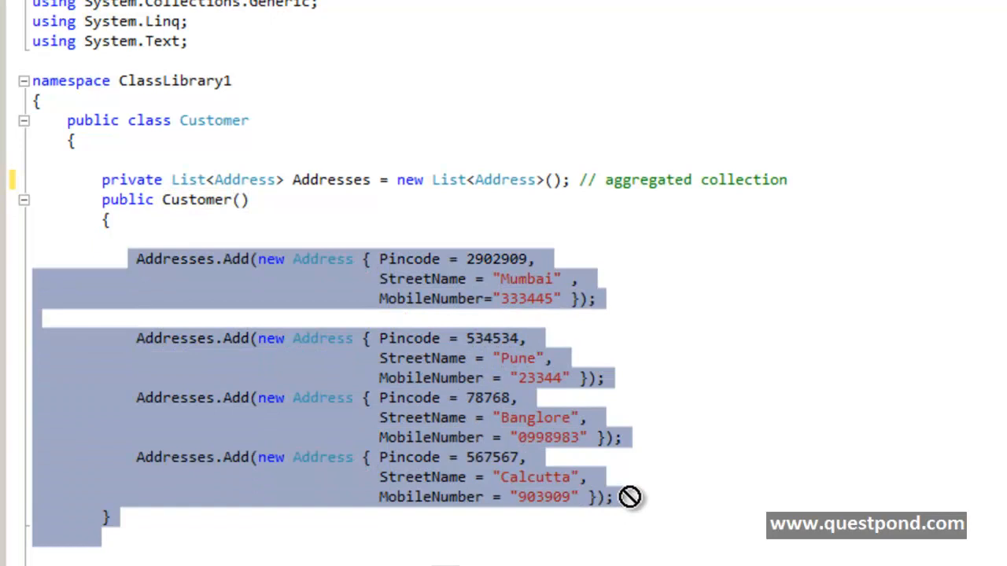
{"action": "left_click", "coordinate": [645, 447]}
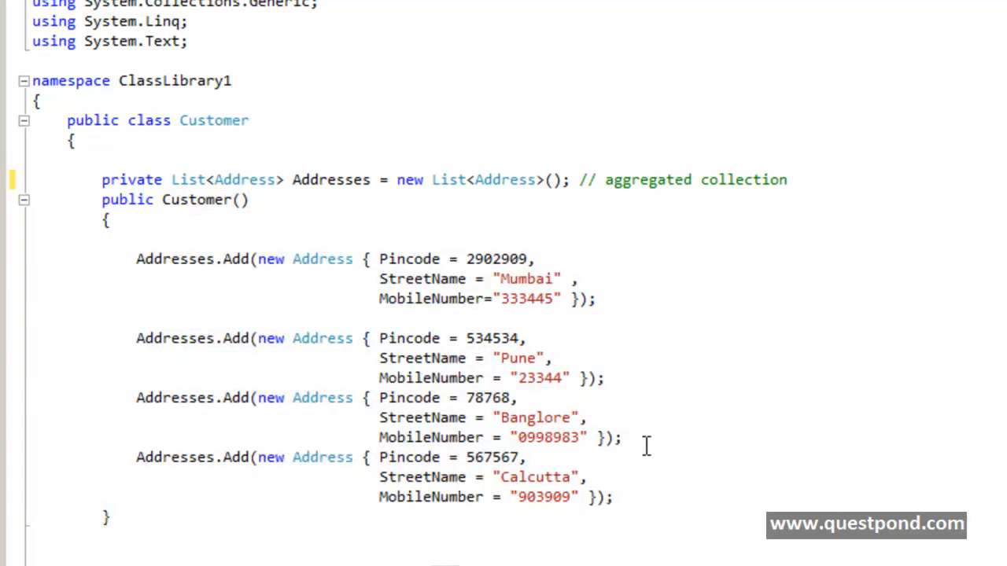
{"action": "double_click", "coordinate": [526, 278]}
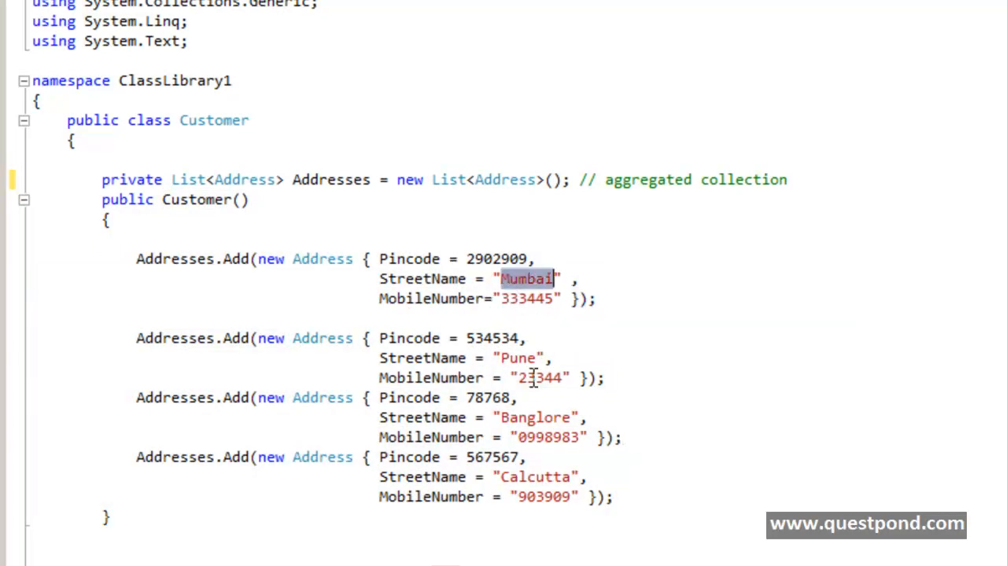
{"action": "double_click", "coordinate": [534, 418]}
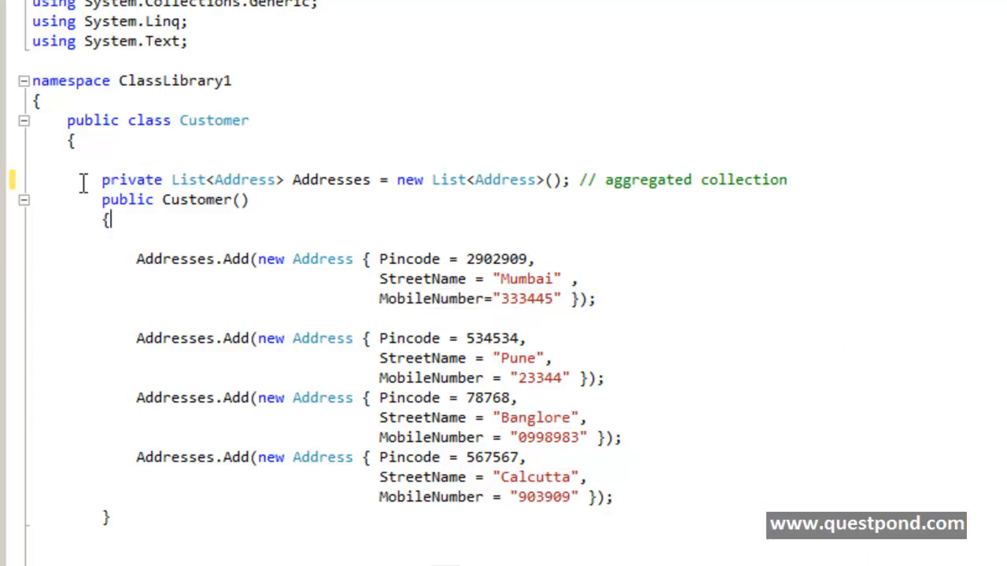
{"action": "double_click", "coordinate": [128, 180]}
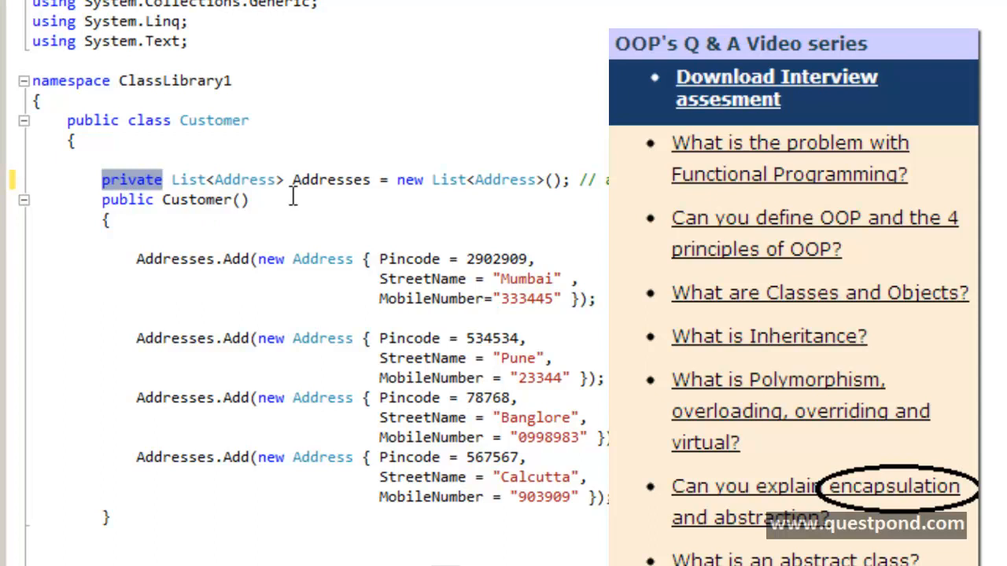
{"action": "left_click", "coordinate": [161, 179]}
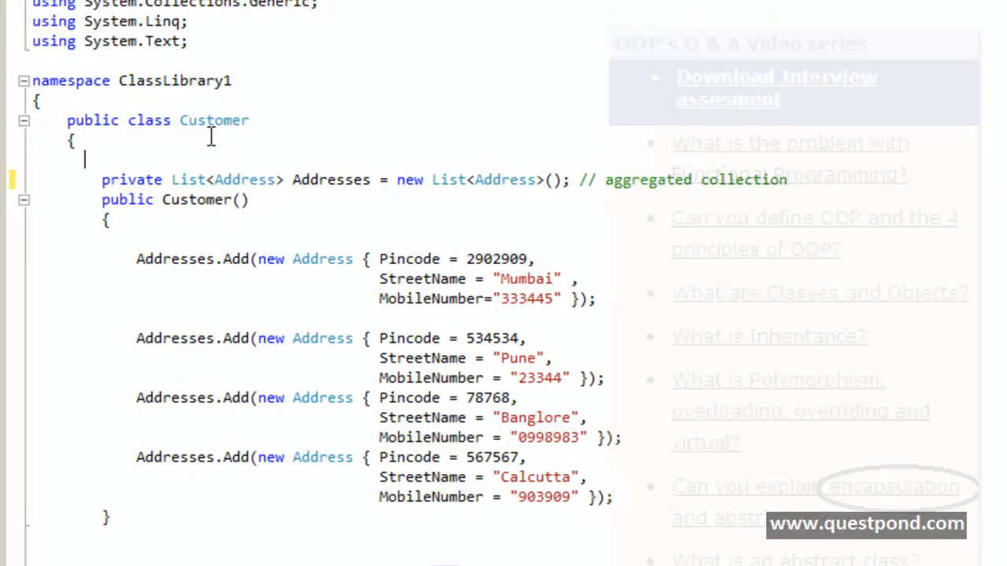
{"action": "double_click", "coordinate": [214, 120]}
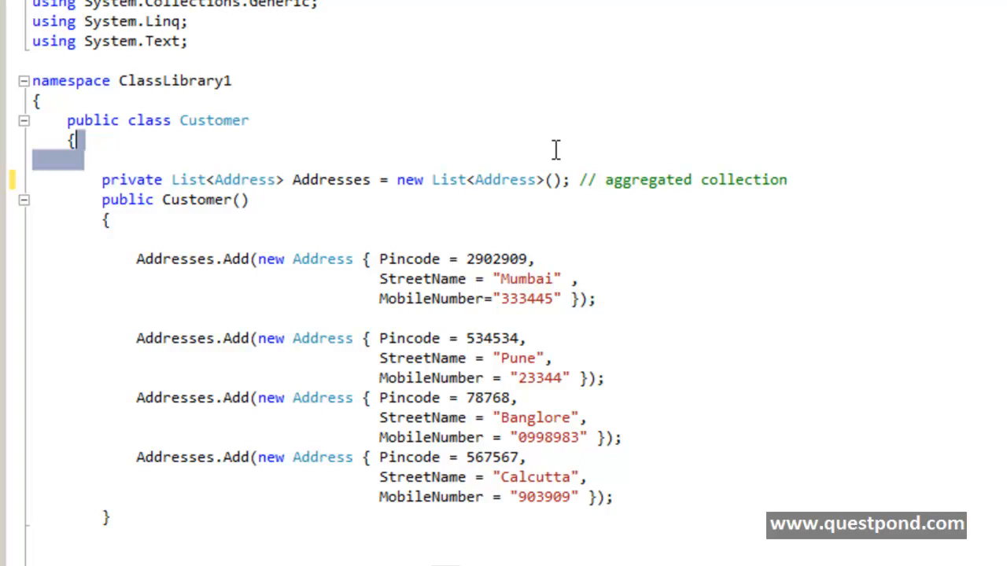
{"action": "scroll", "scroll_direction": "down", "scroll_amount": 3}
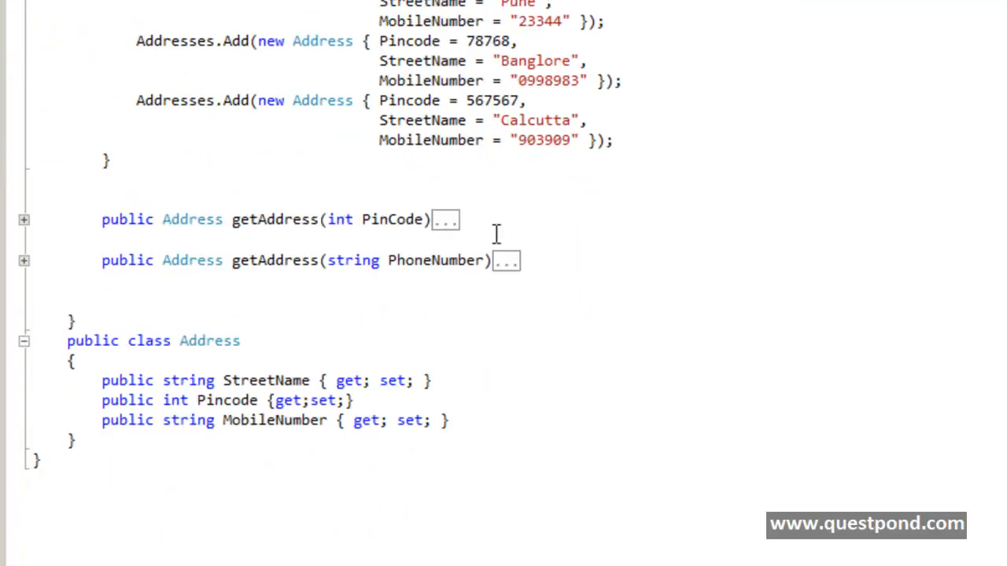
{"action": "double_click", "coordinate": [392, 219]}
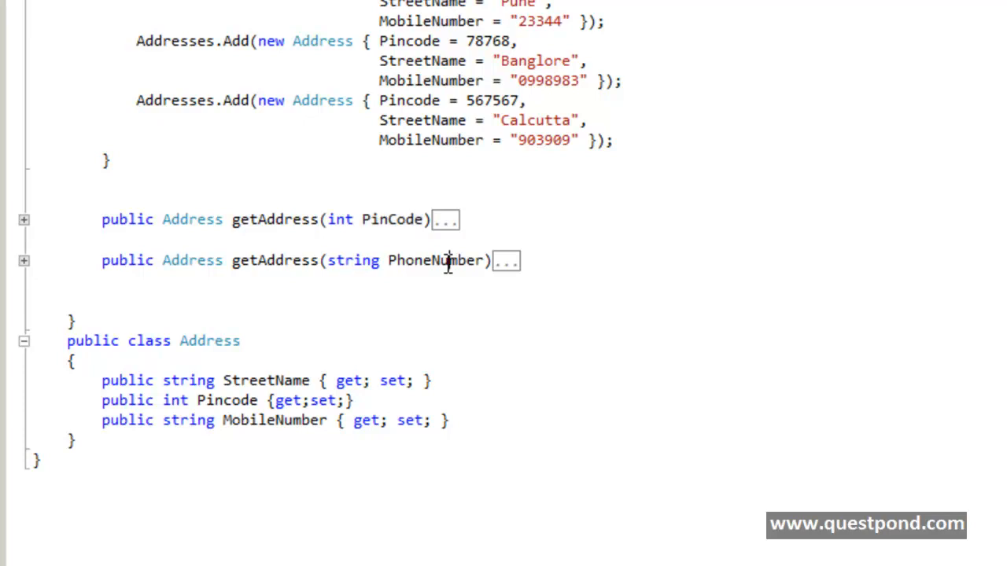
{"action": "double_click", "coordinate": [437, 260]}
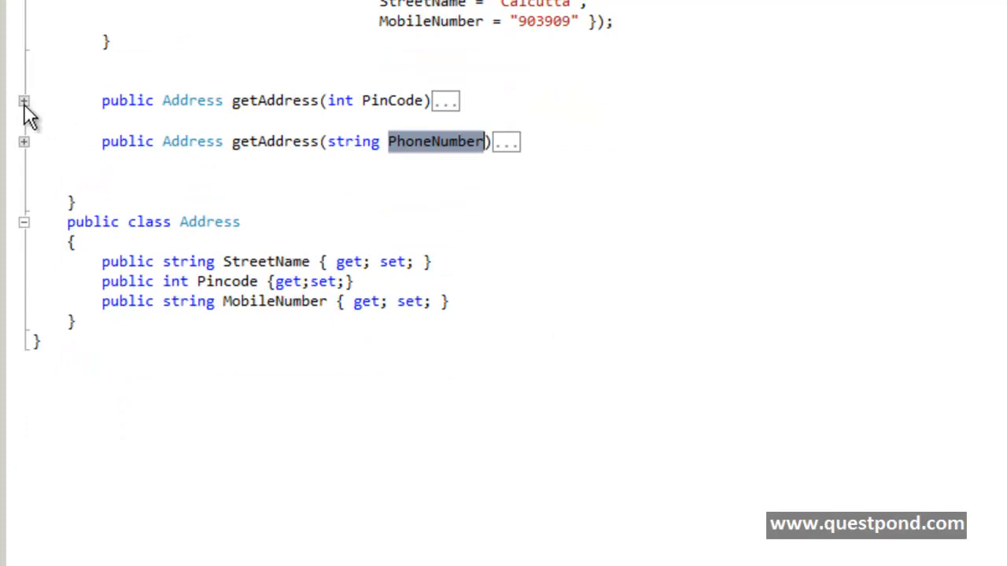
{"action": "left_click", "coordinate": [24, 101]}
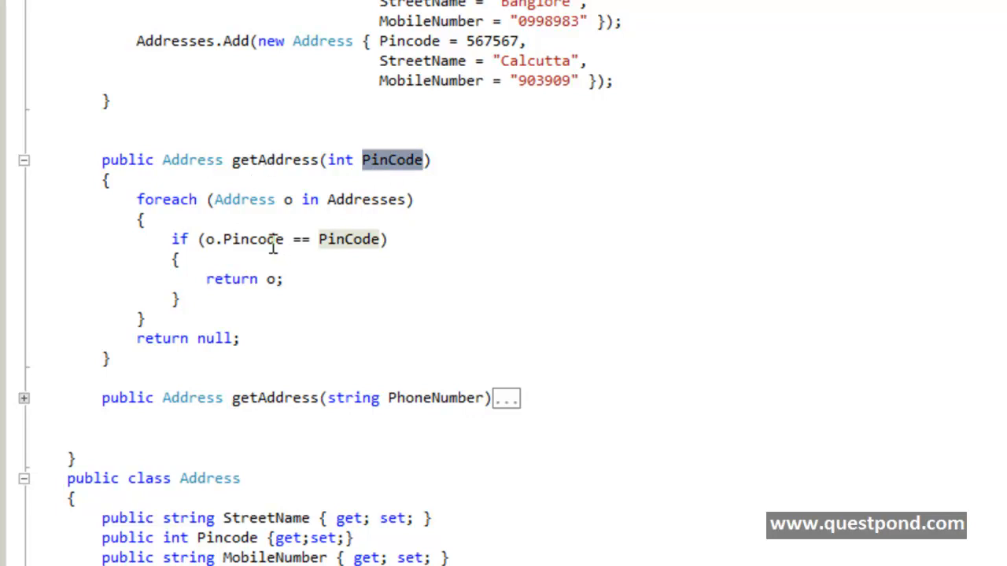
{"action": "mouse_move", "coordinate": [274, 181]}
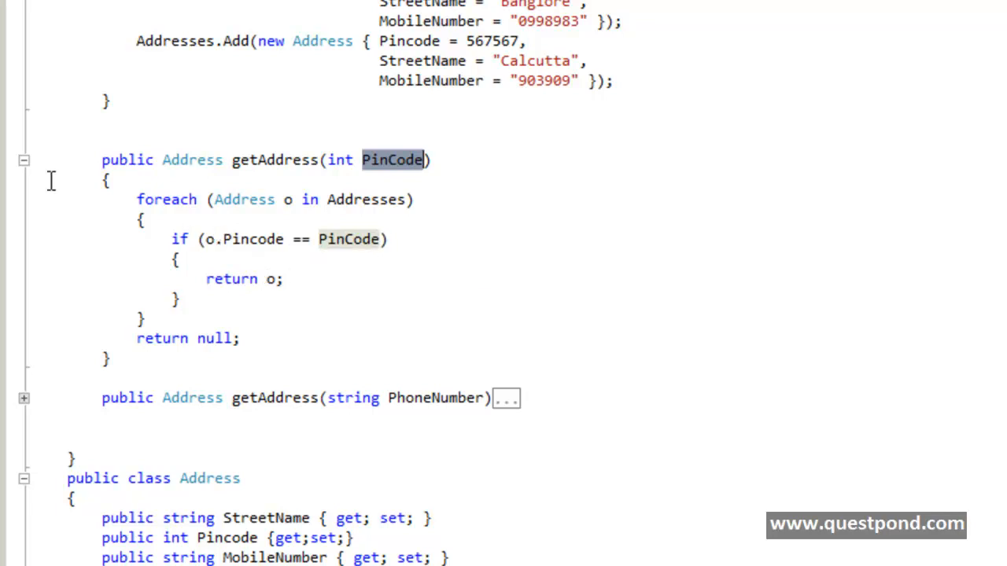
{"action": "left_click", "coordinate": [24, 160]}
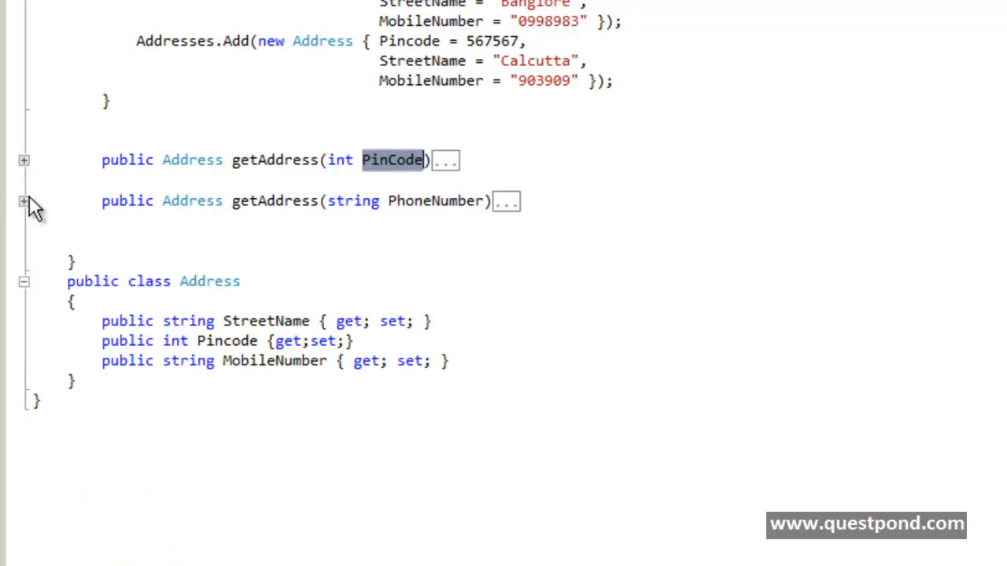
{"action": "left_click", "coordinate": [23, 201]}
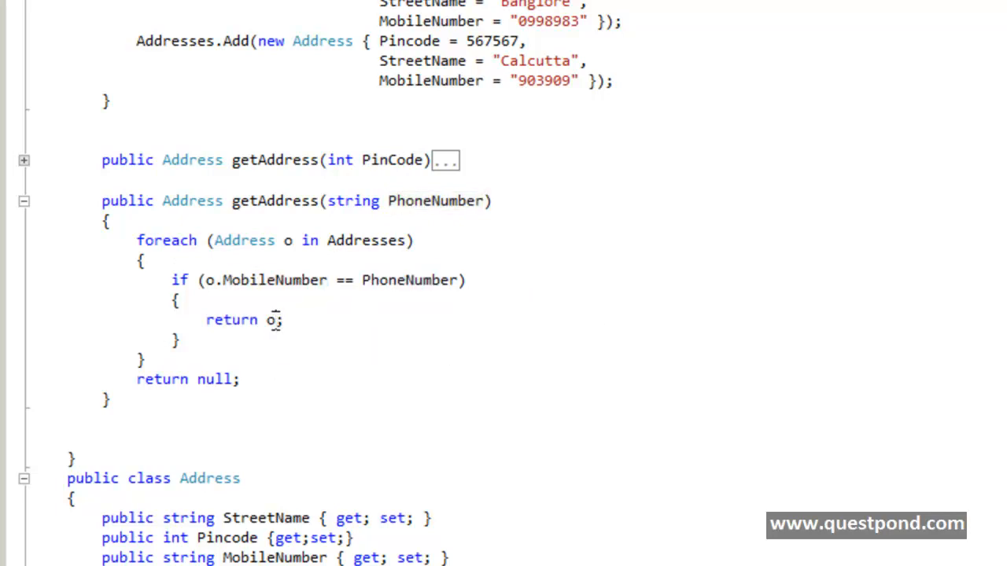
{"action": "left_click", "coordinate": [23, 201]}
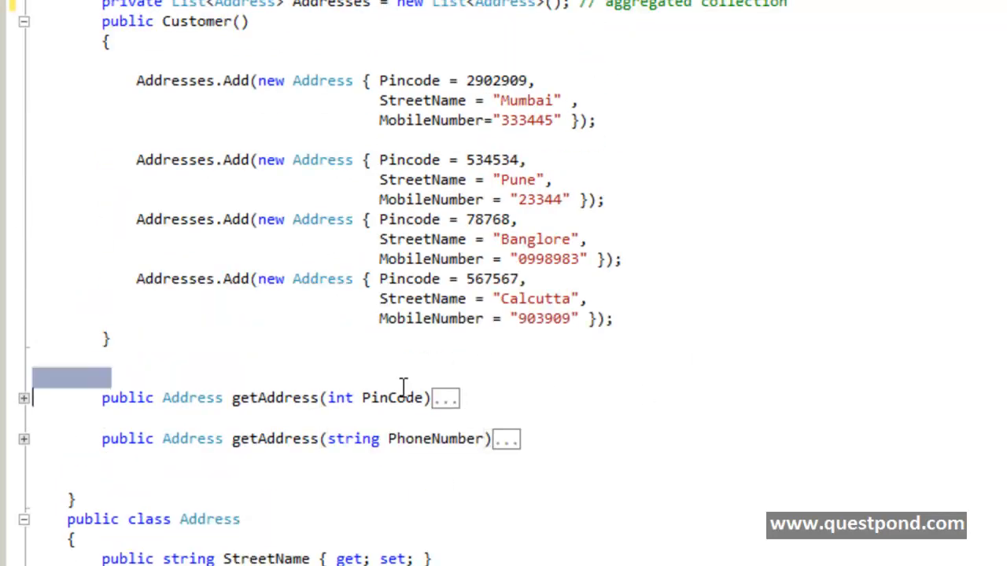
Highlight getAddress and the PhoneNumber parameter, then scroll down the code
{"action": "double_click", "coordinate": [275, 438]}
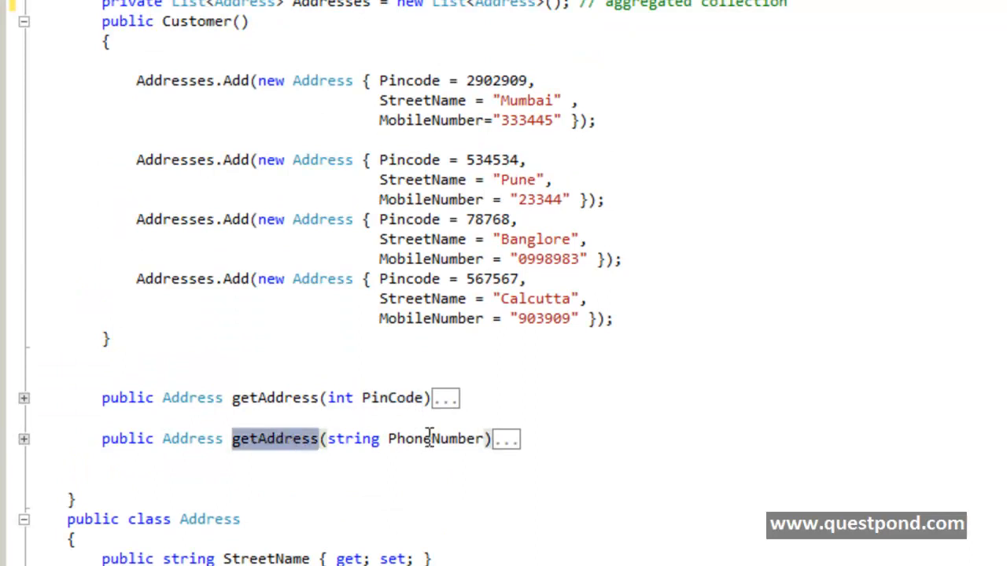
{"action": "double_click", "coordinate": [436, 439]}
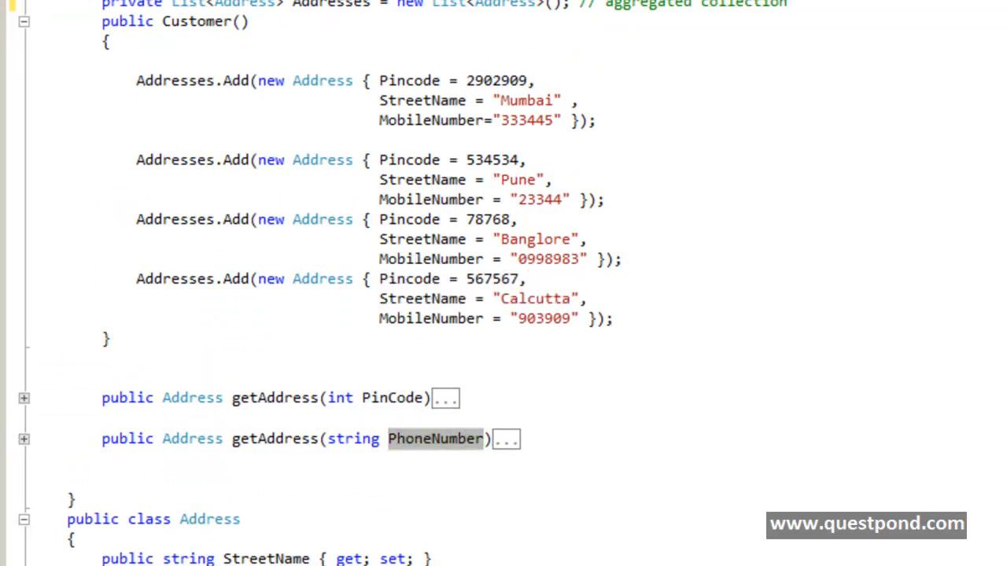
{"action": "scroll", "scroll_direction": "down", "scroll_amount": 3}
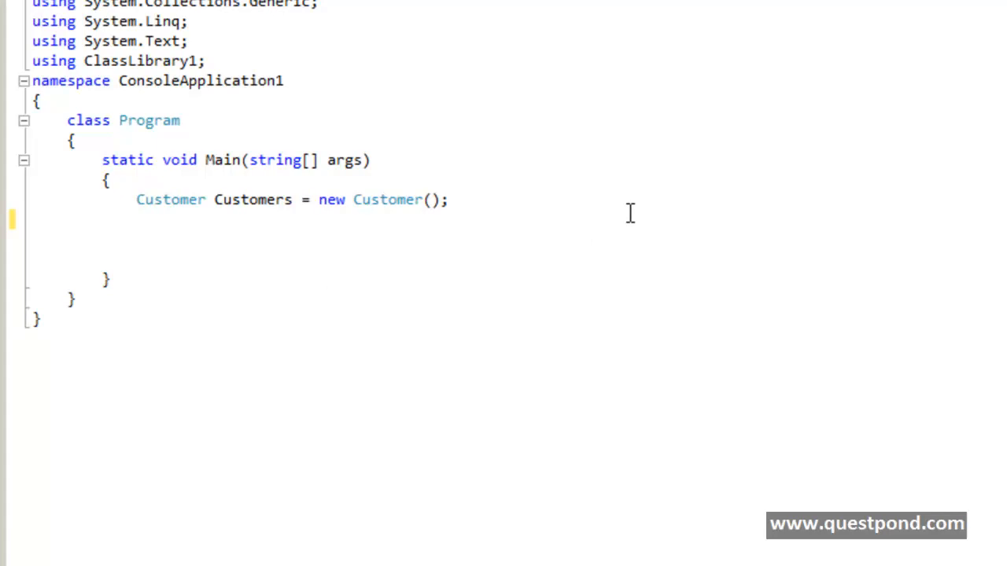
In Main, call Customers.getAddress with pincode 1001 and with phone number "9090"
{"action": "type", "text": "customers"}
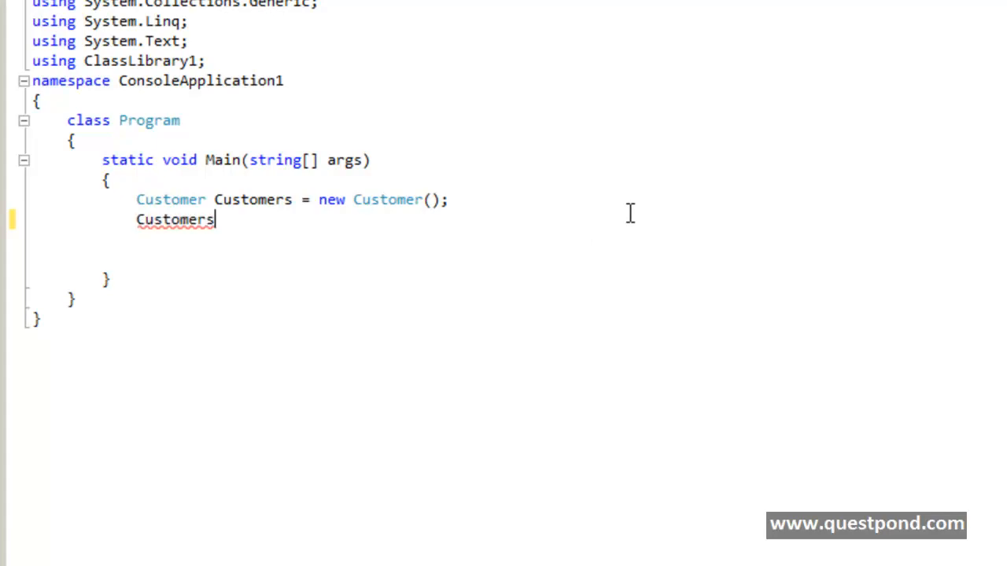
{"action": "type", "text": ".getAddress("}
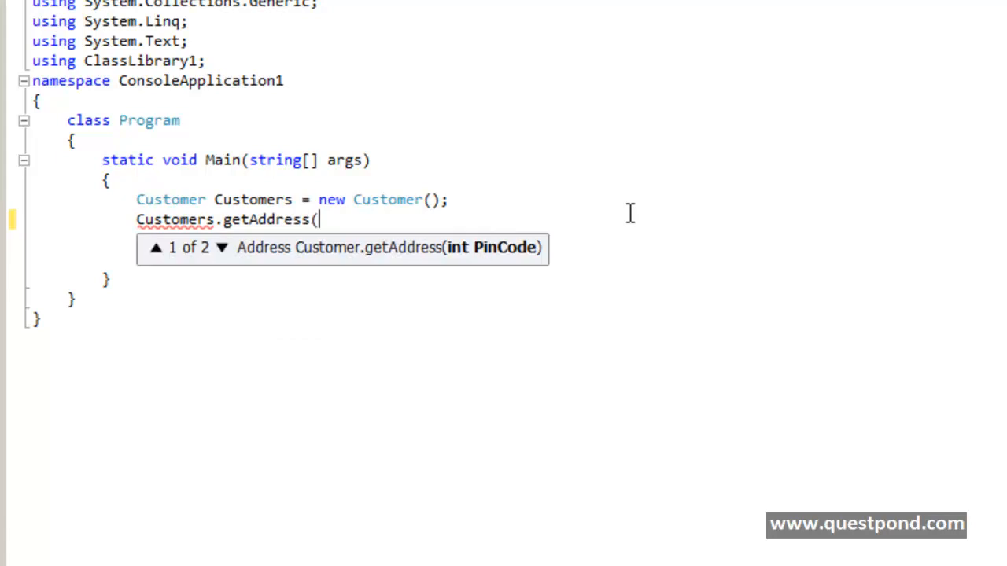
{"action": "type", "text": "1001);"}
{"action": "type", "text": "cus"}
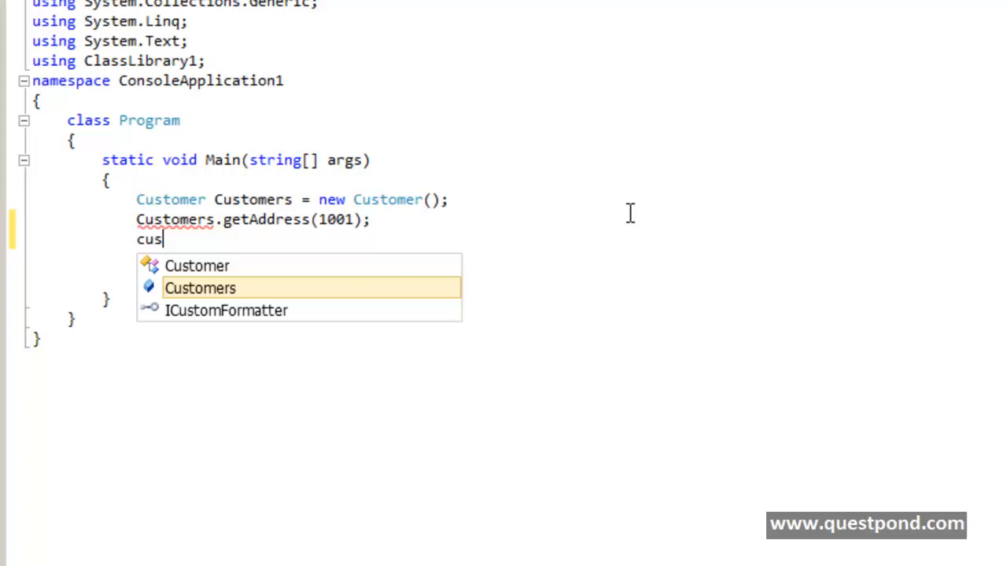
{"action": "type", "text": "tomers.get"}
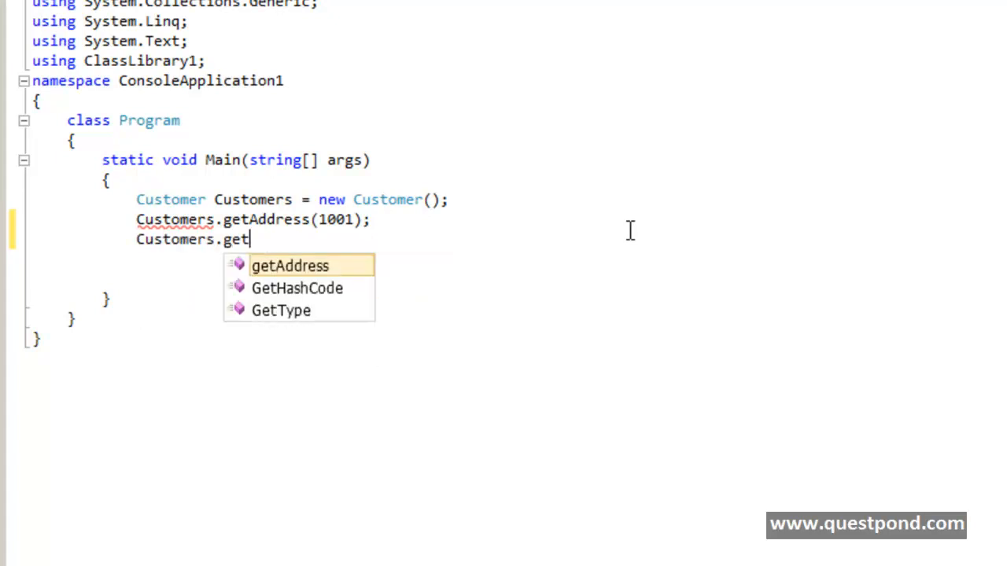
{"action": "type", "text": "Address("}
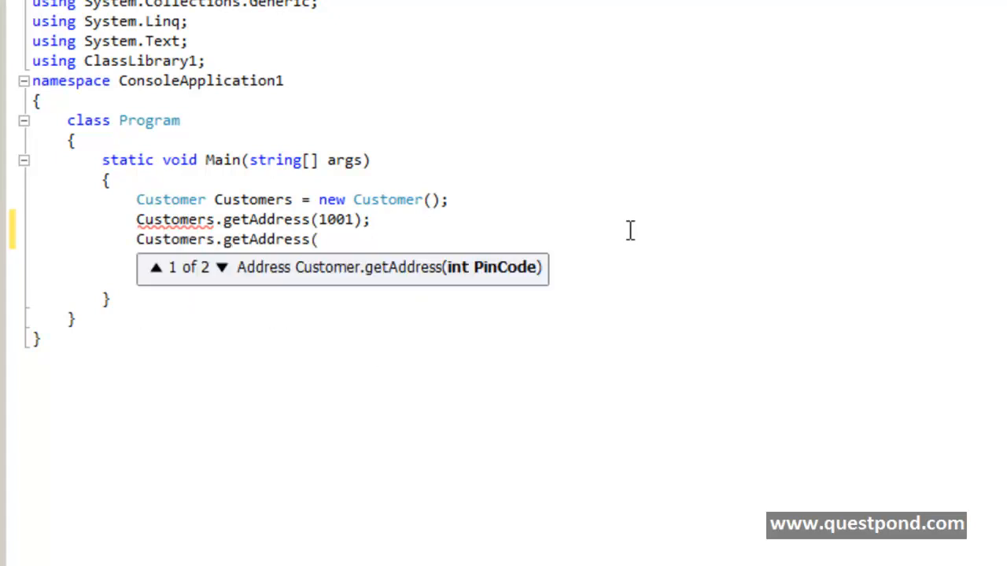
{"action": "type", "text": "\""}
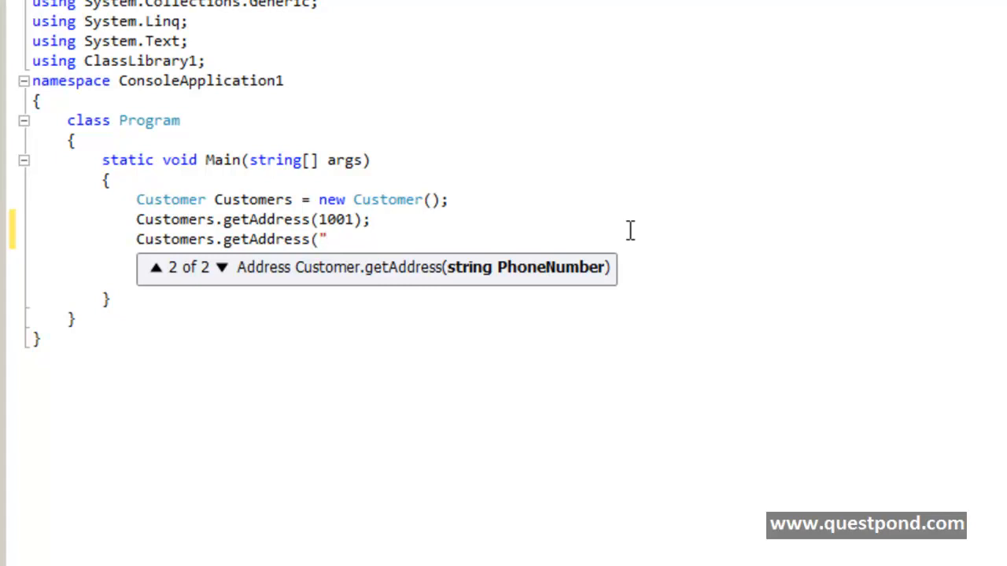
{"action": "type", "text": "9090\");"}
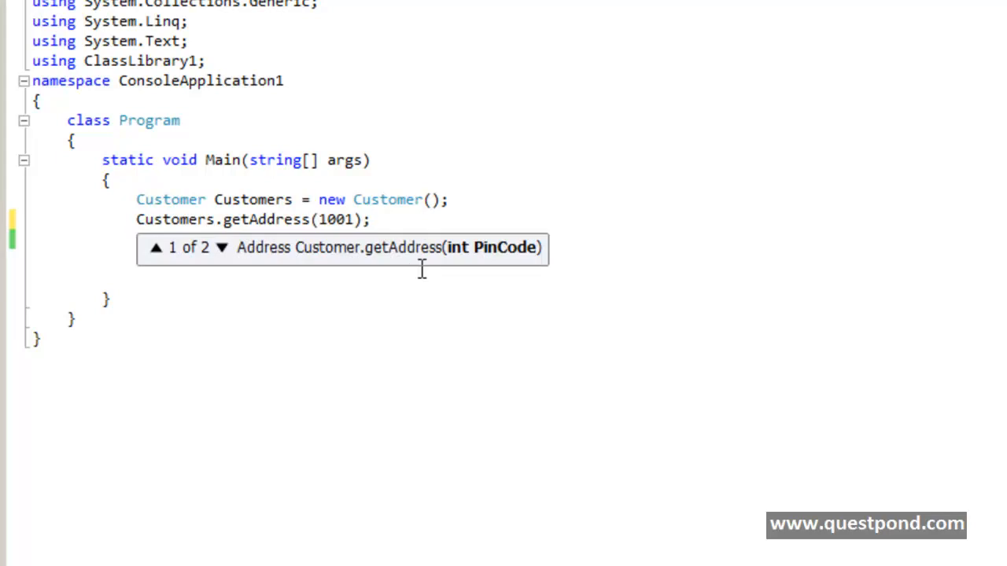
{"action": "mouse_move", "coordinate": [276, 278]}
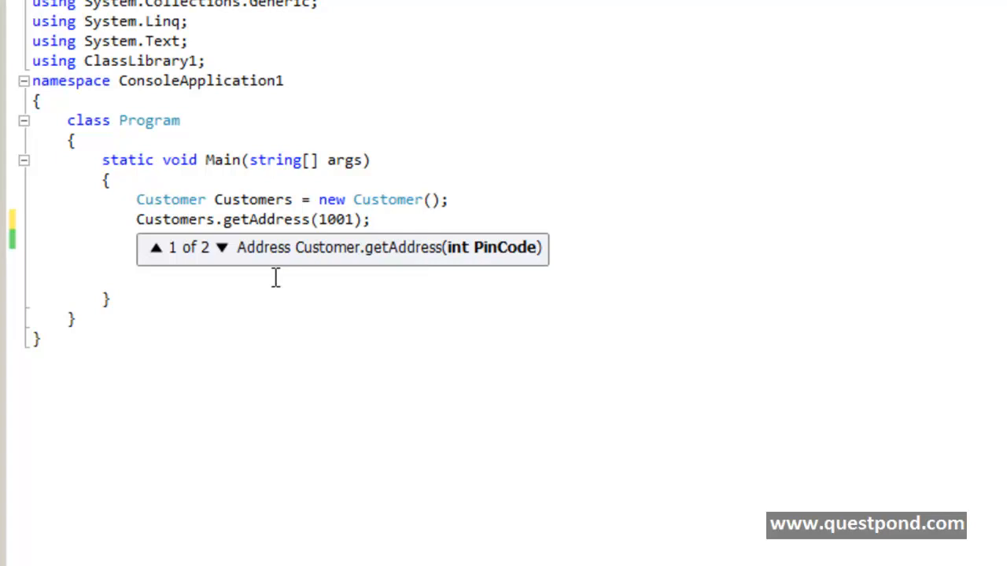
Retype the Customers.getAddress("9090"); call and return to the Customer class code
{"action": "type", "text": "Customers.getAddress(\"9090\");"}
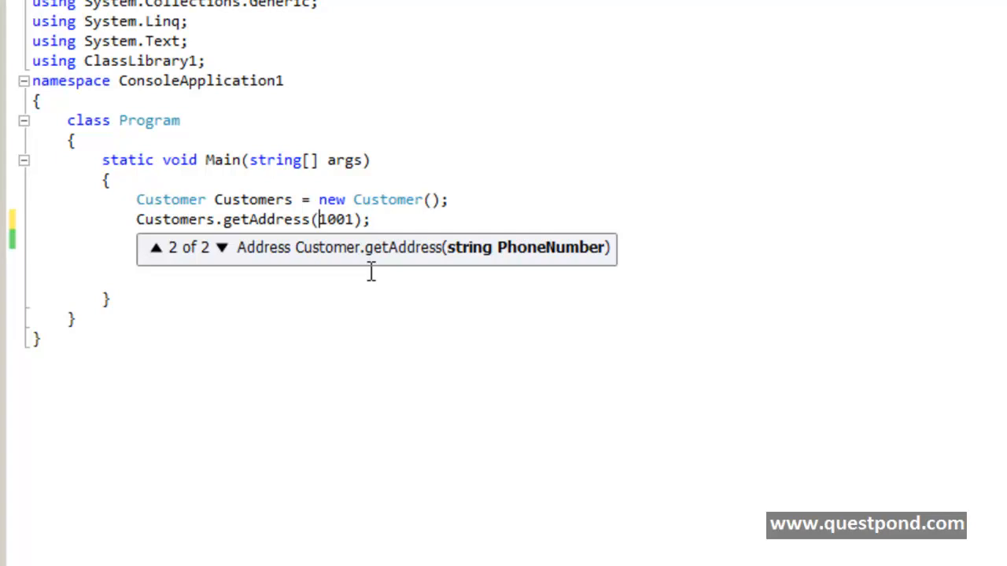
{"action": "type", "text": "Customers.getAddress(\"9090\");"}
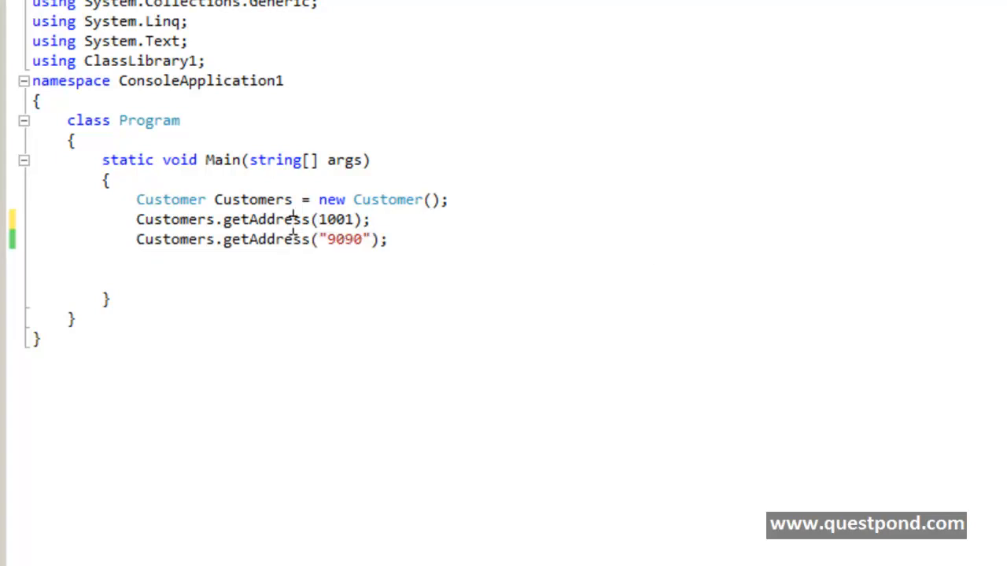
{"action": "double_click", "coordinate": [266, 220]}
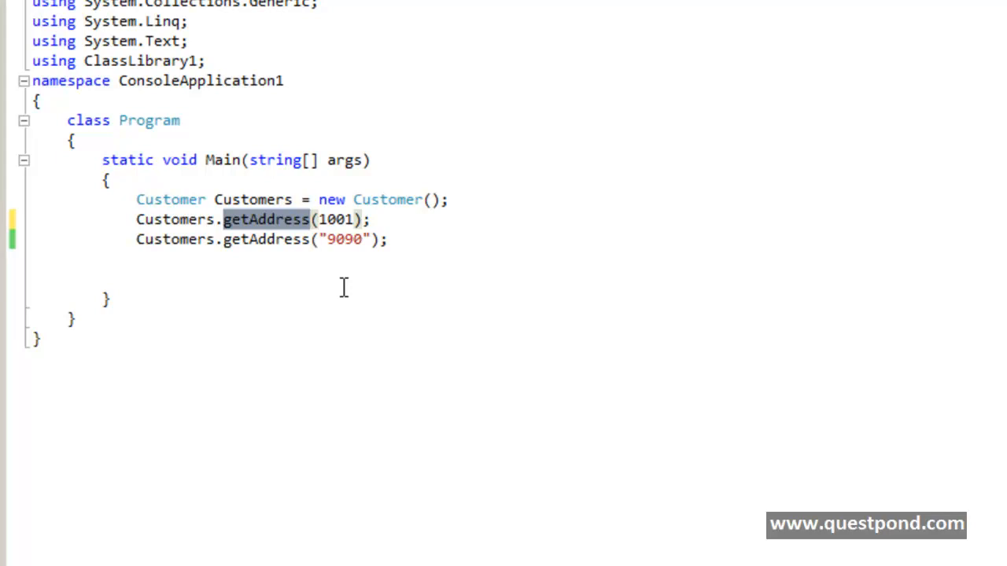
{"action": "left_click", "coordinate": [312, 220]}
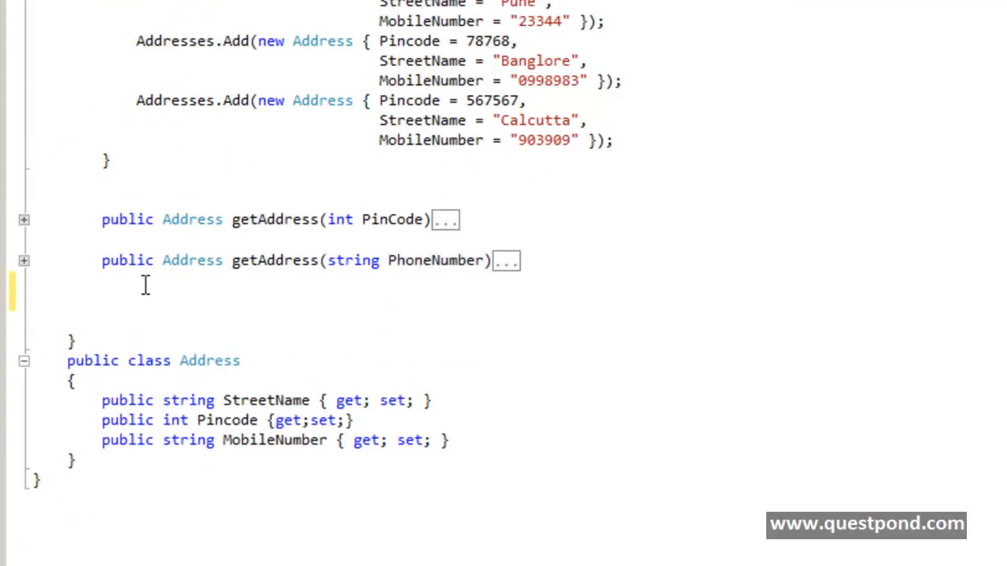
Add an indexer 'public Address this[int PinCode]' below the getAddress overloads
{"action": "scroll", "scroll_direction": "down", "scroll_amount": 3}
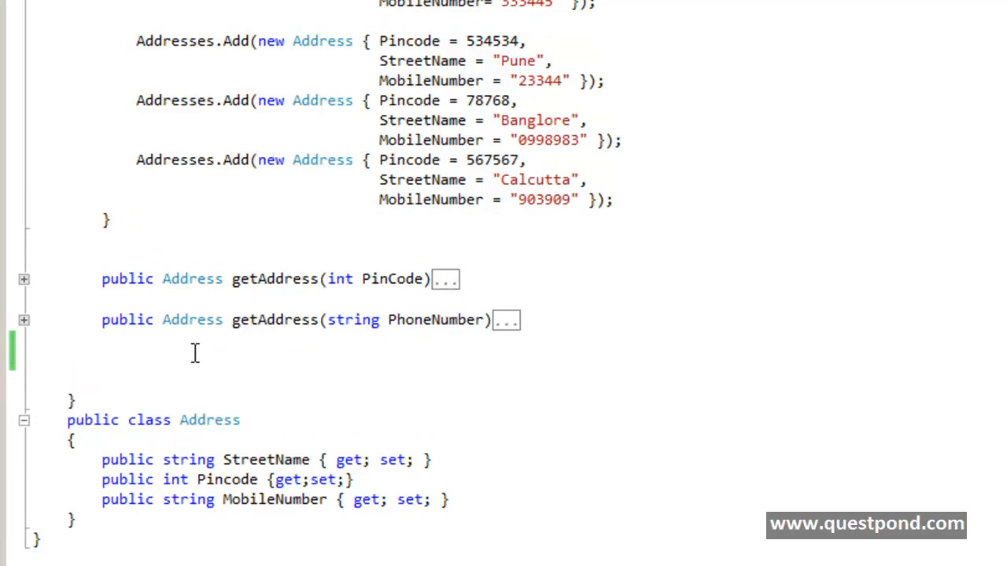
{"action": "type", "text": "public"}
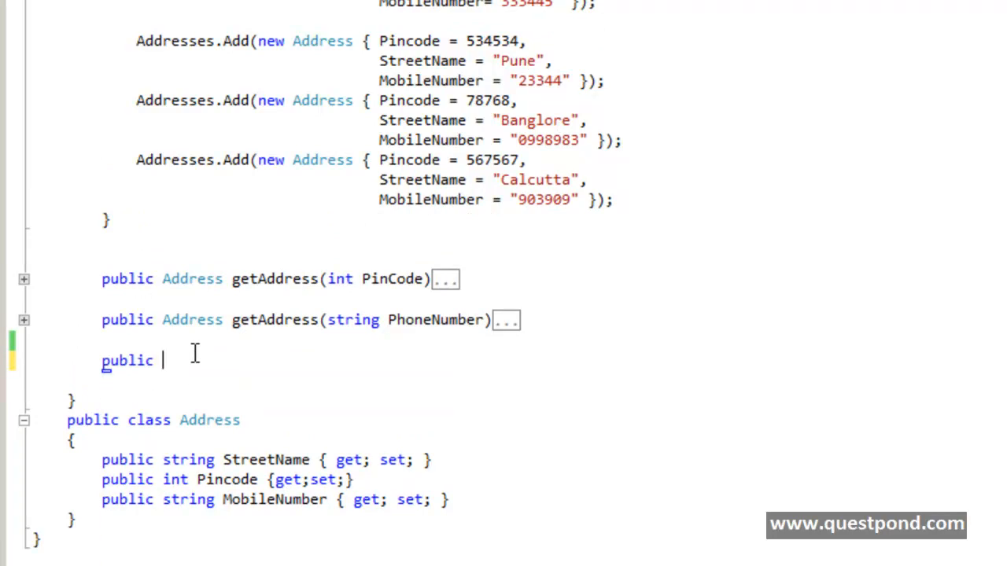
{"action": "type", "text": "Address t"}
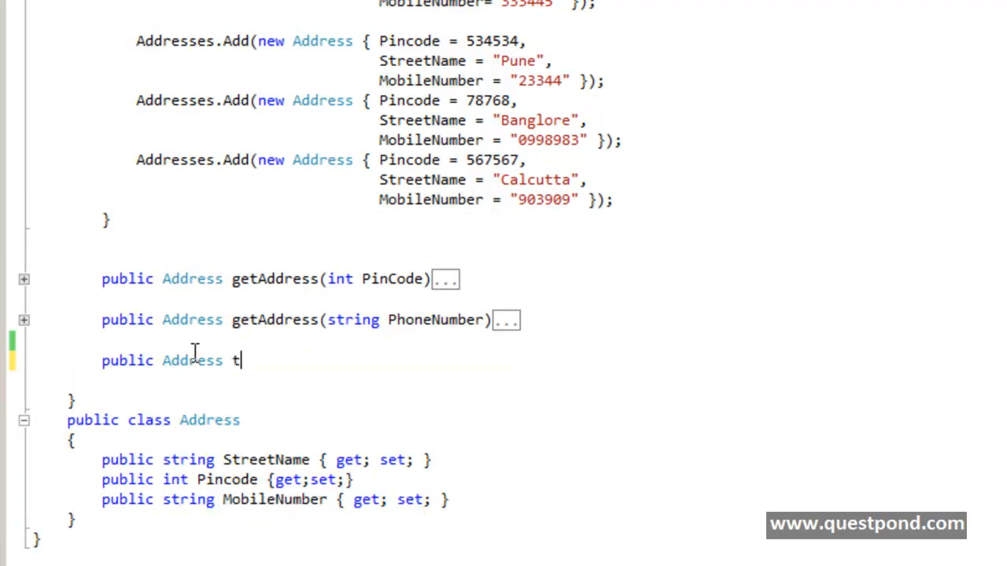
{"action": "type", "text": "his"}
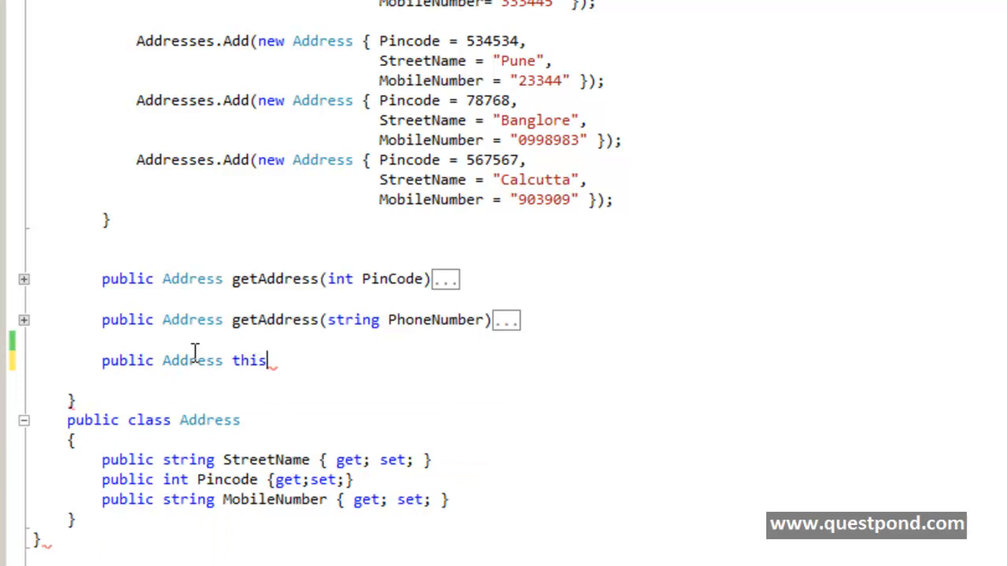
{"action": "type", "text": "["}
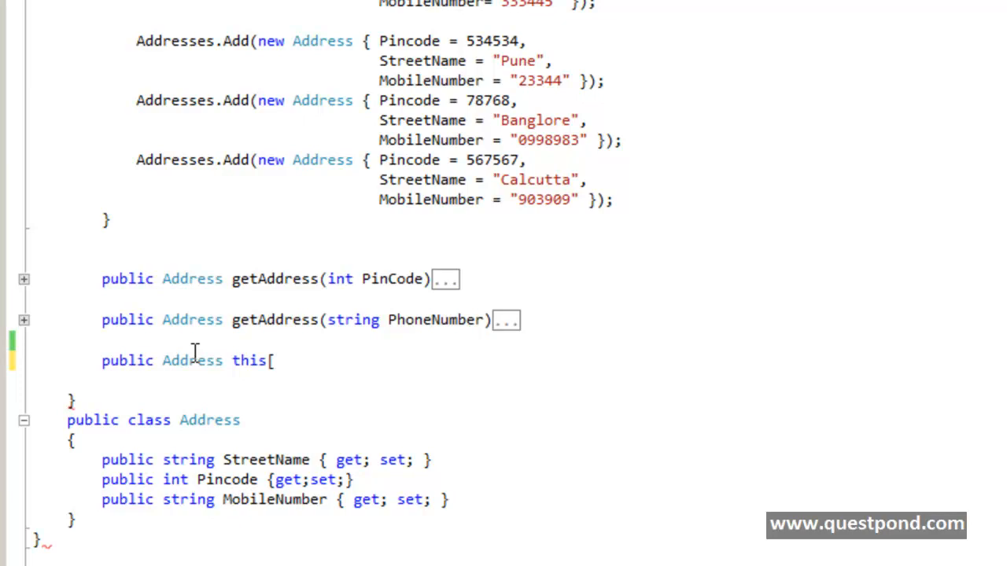
{"action": "type", "text": "int"}
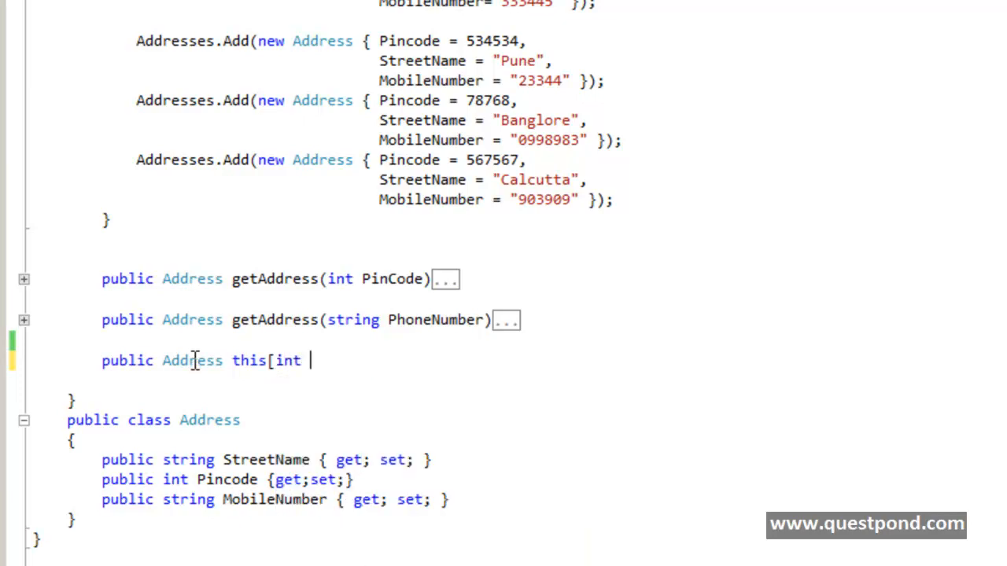
{"action": "type", "text": "PinCod"}
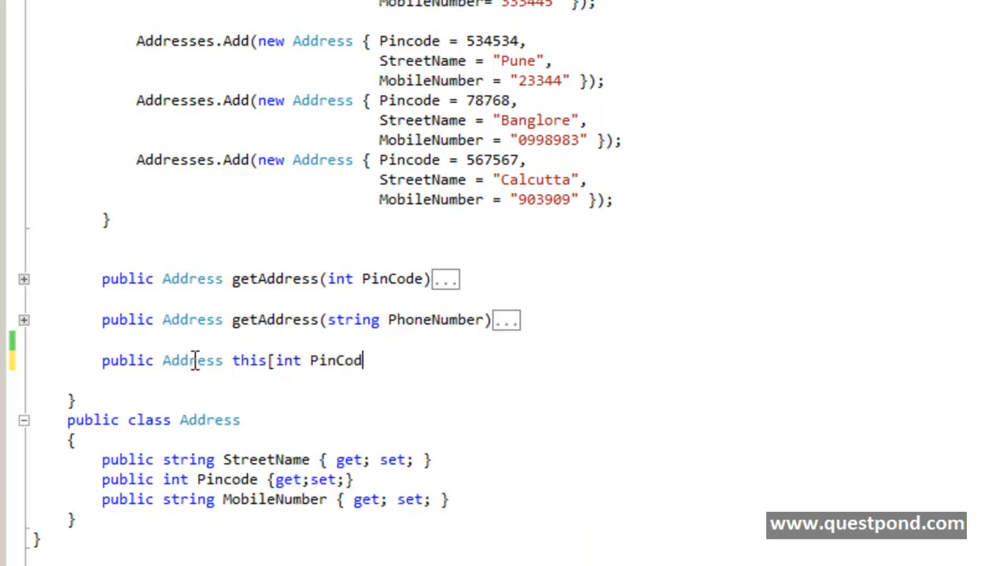
{"action": "type", "text": "e]"}
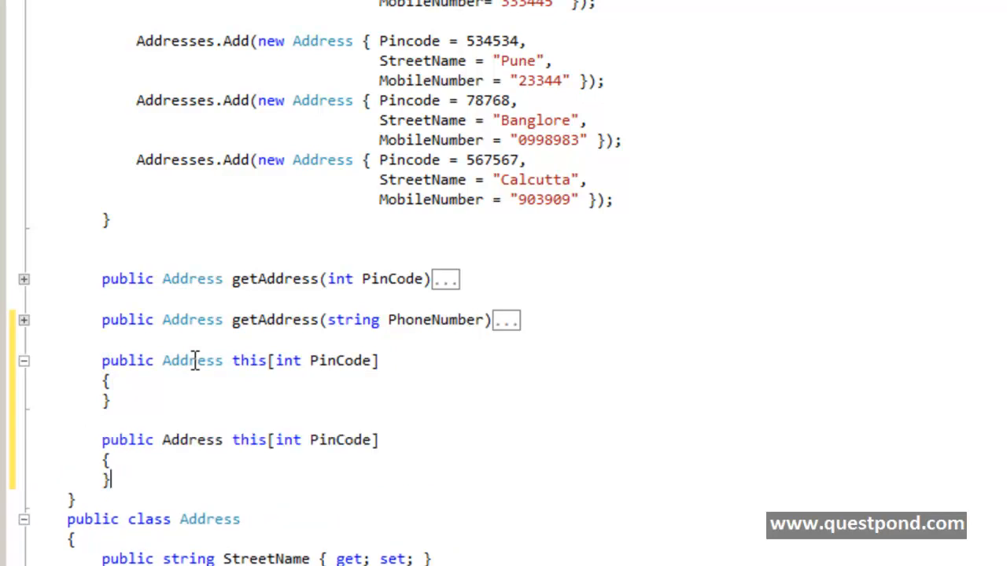
Change the duplicated indexer's parameter to 'string PhoneNumber'
{"action": "double_click", "coordinate": [288, 439]}
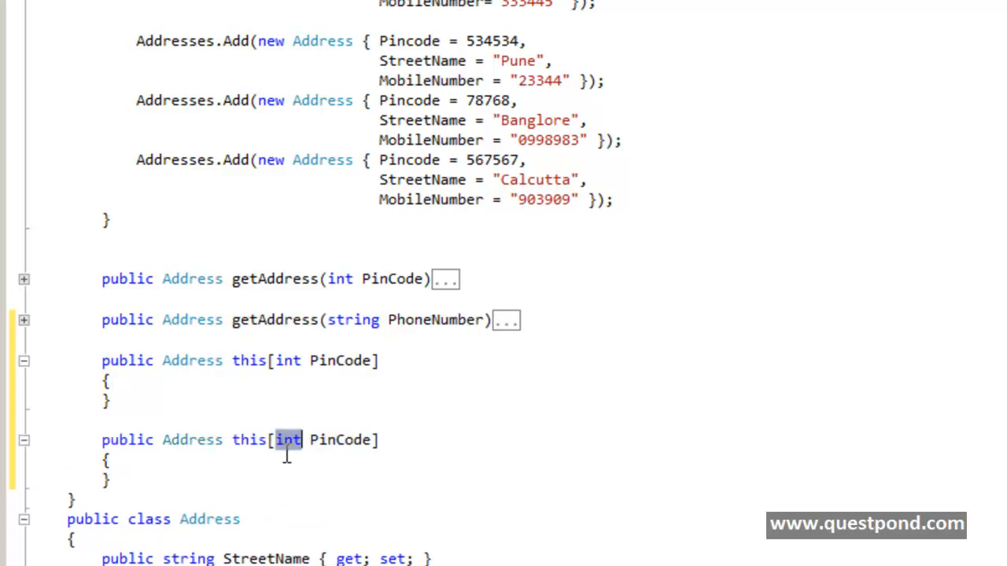
{"action": "type", "text": "string"}
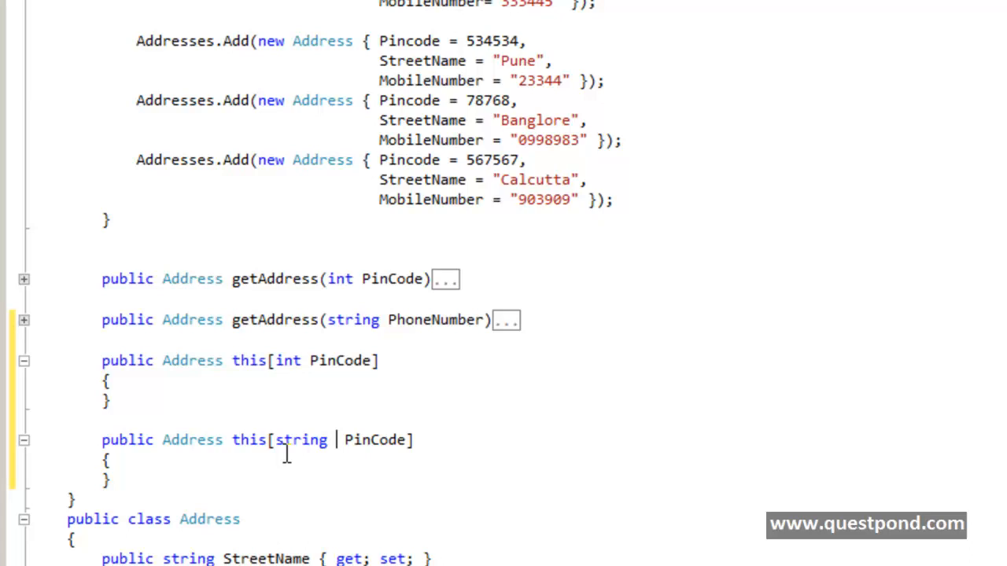
{"action": "type", "text": "Pho"}
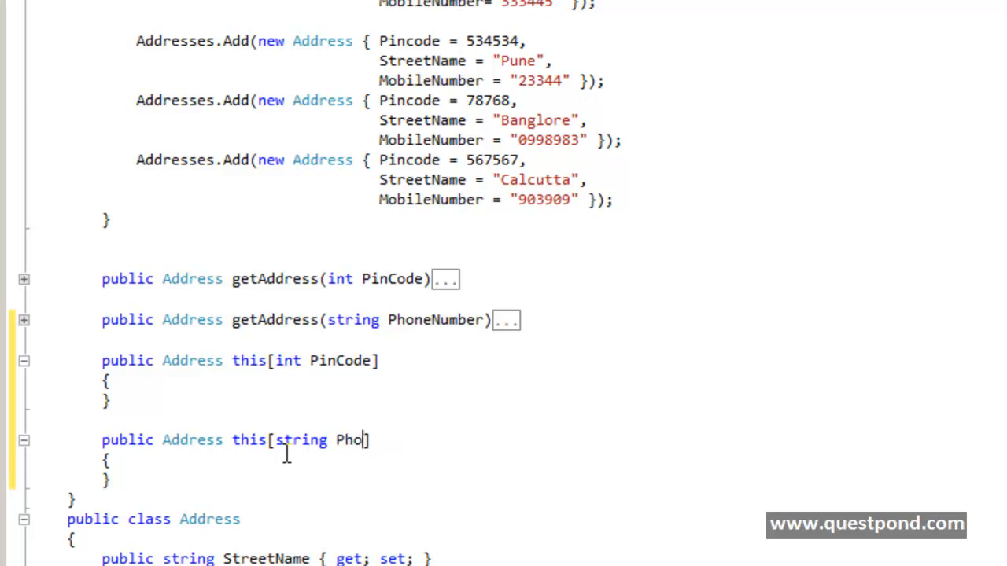
{"action": "type", "text": "neNumber"}
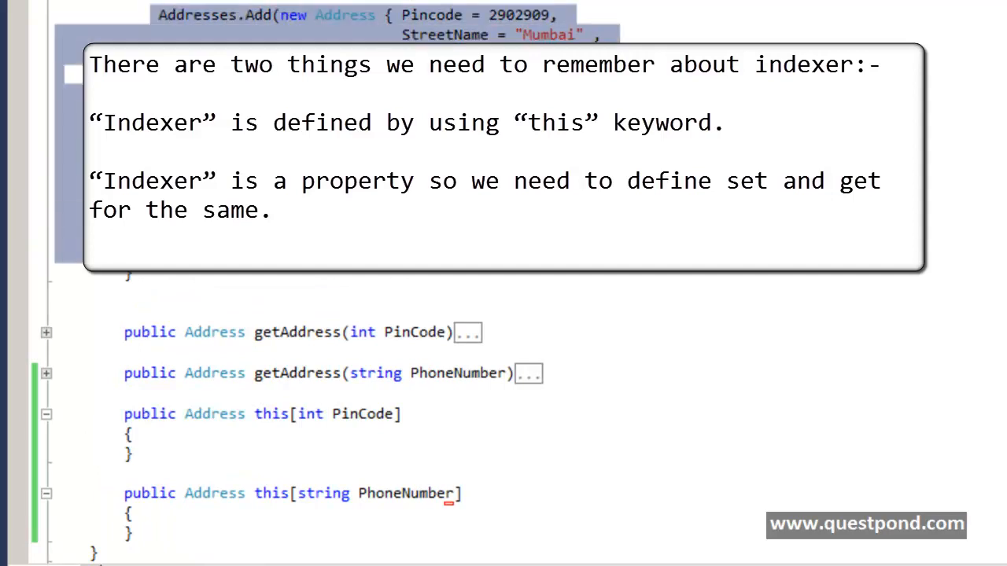
Add a get block to each indexer and expand the getAddress(int PinCode) body
{"action": "scroll", "scroll_direction": "down", "scroll_amount": 3}
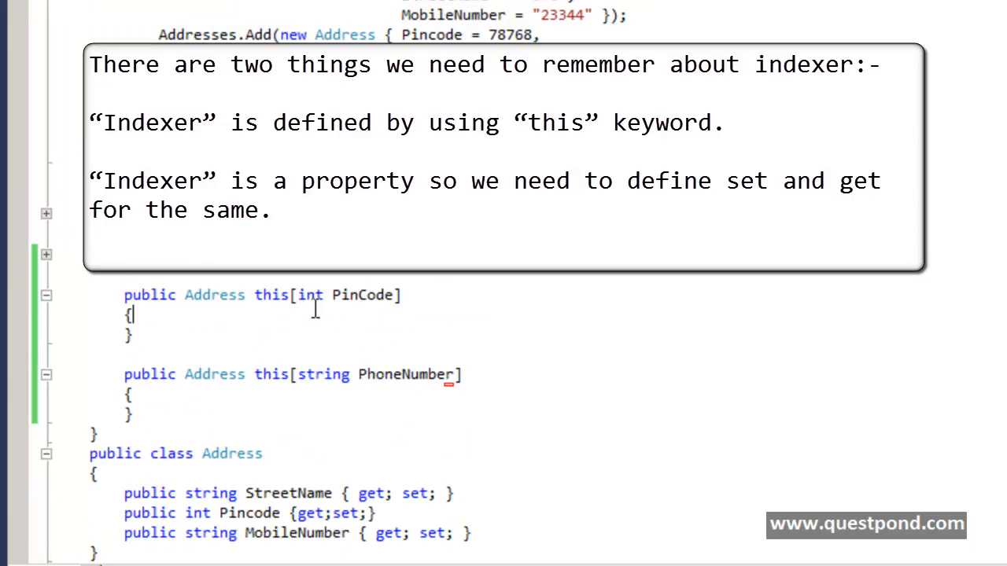
{"action": "type", "text": "get"}
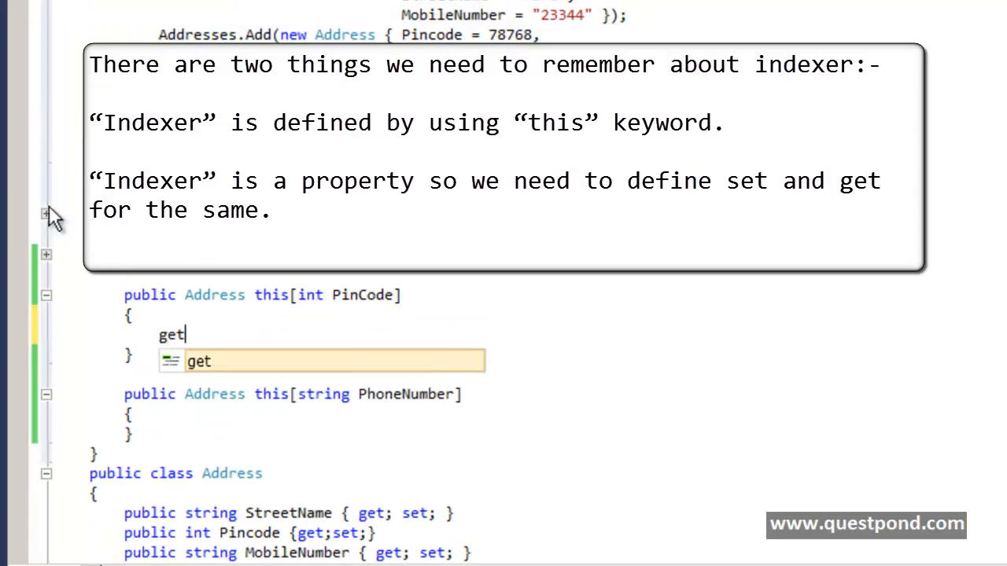
{"action": "key", "text": "enter"}
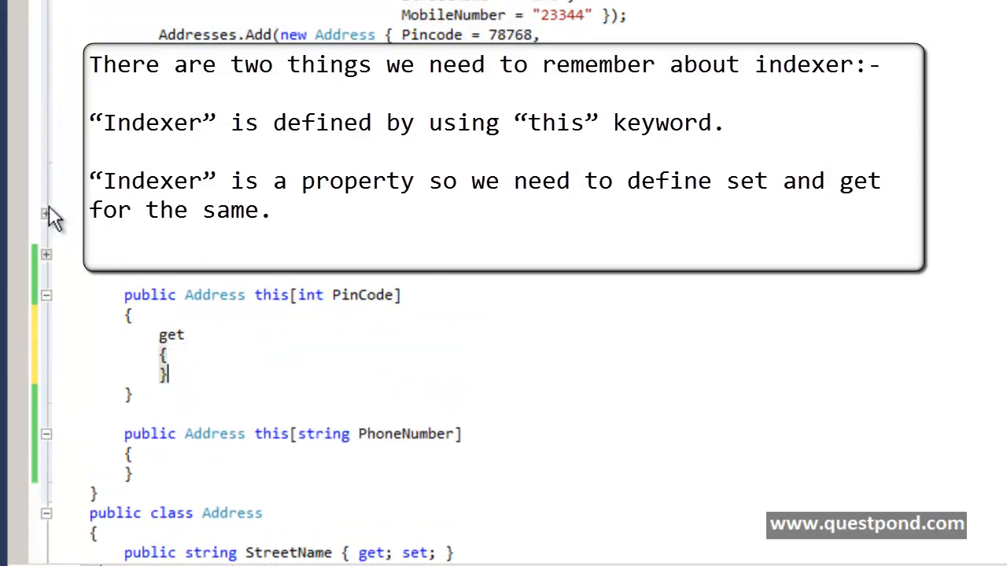
{"action": "type", "text": "get"}
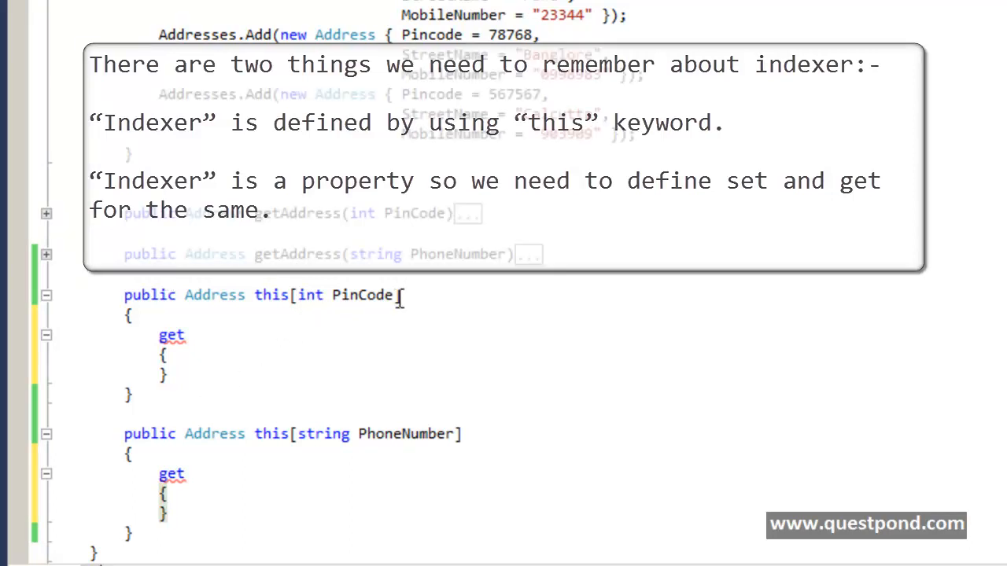
{"action": "double_click", "coordinate": [214, 294]}
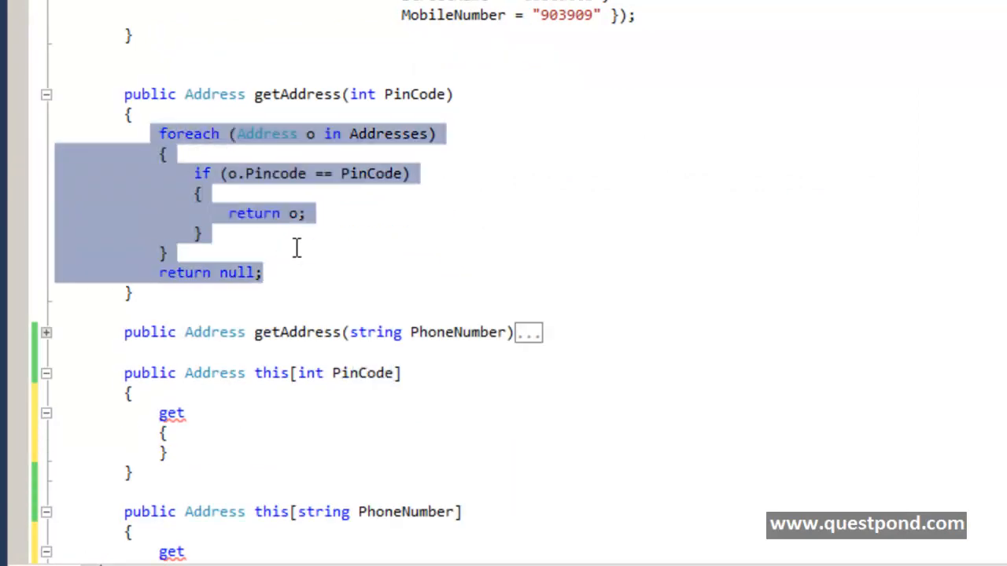
Place the pincode loop in the int indexer's get and select the PhoneNumber loop
{"action": "left_click", "coordinate": [214, 413]}
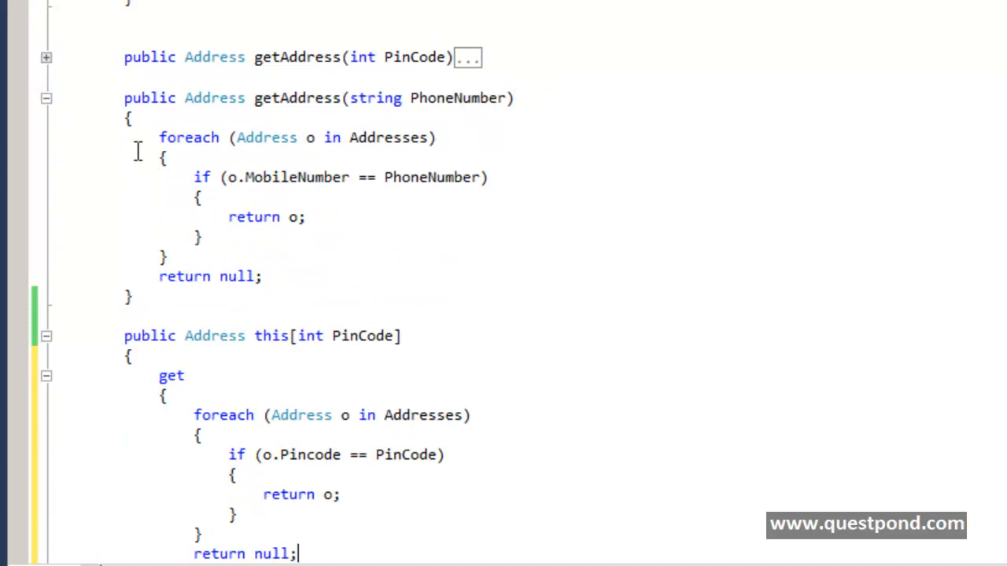
{"action": "left_click_drag", "start_coordinate": [158, 137], "coordinate": [261, 276]}
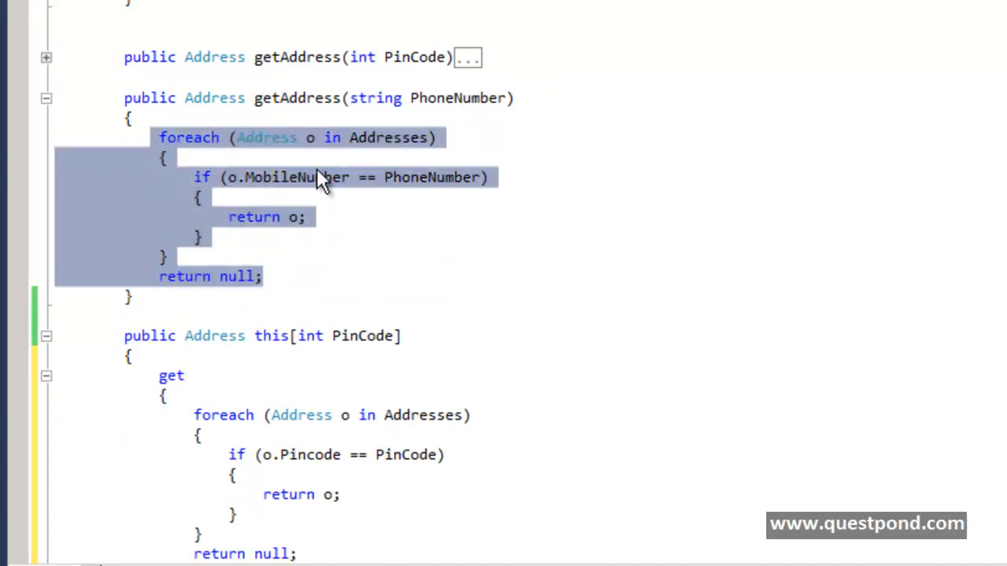
{"action": "scroll", "scroll_direction": "down", "scroll_amount": 3}
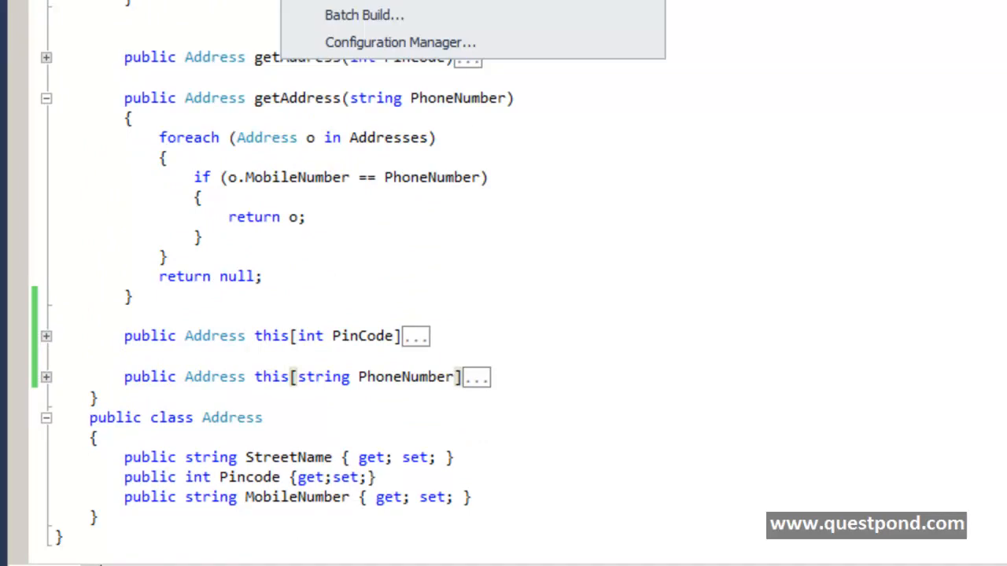
Build the solution and start a 'Customers[' indexer line in Main
{"action": "left_click", "coordinate": [539, 165]}
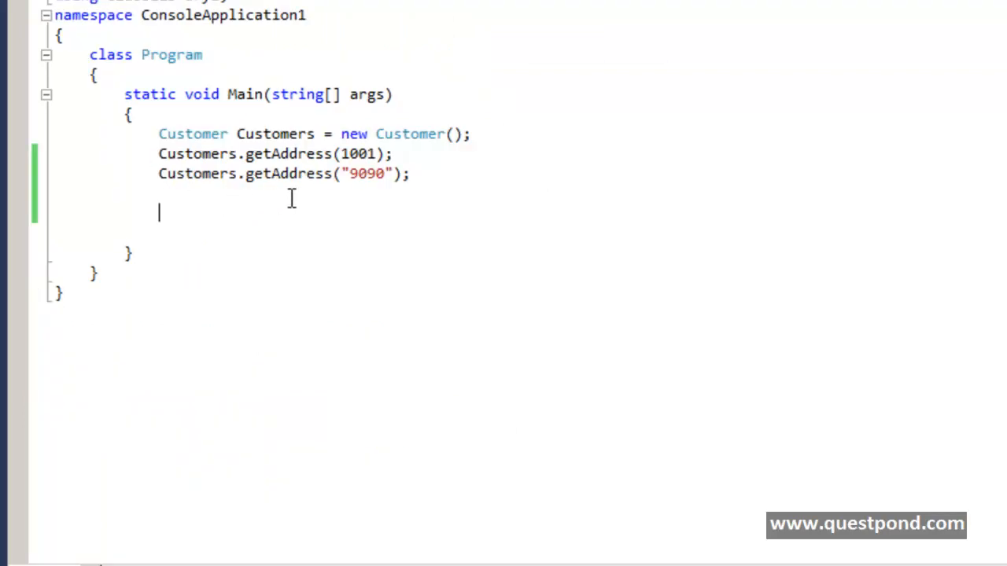
{"action": "type", "text": "cus"}
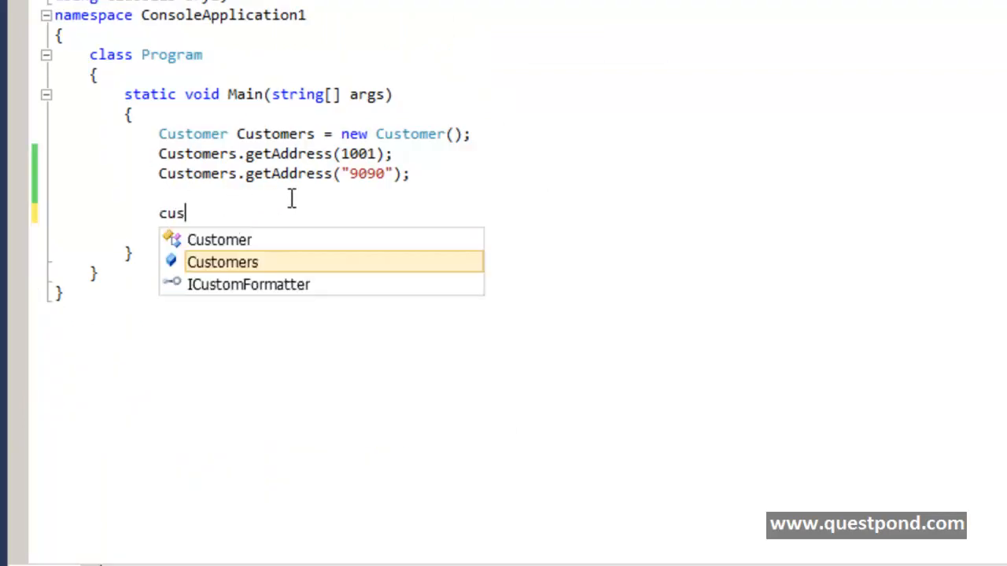
{"action": "key", "text": "Tab"}
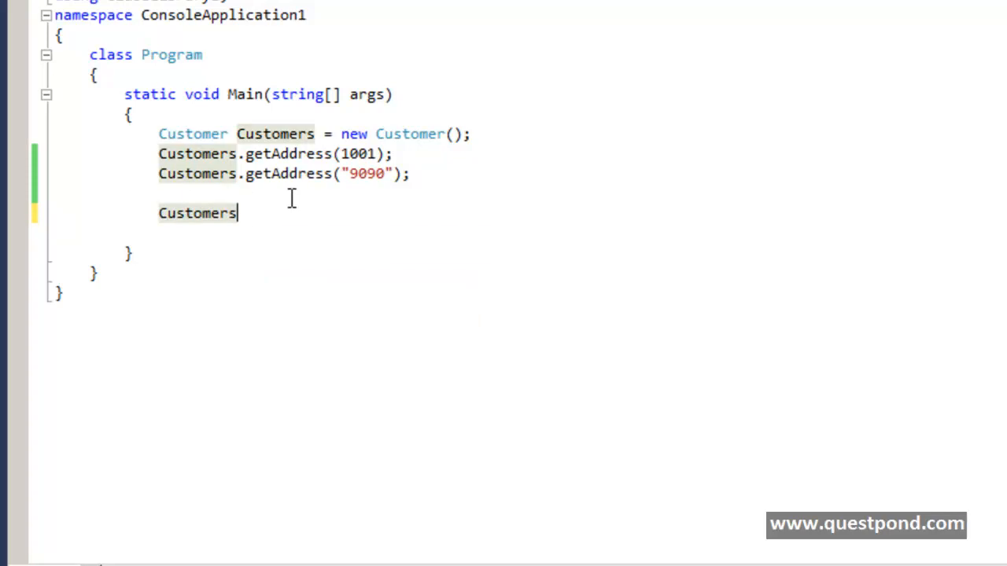
{"action": "type", "text": "["}
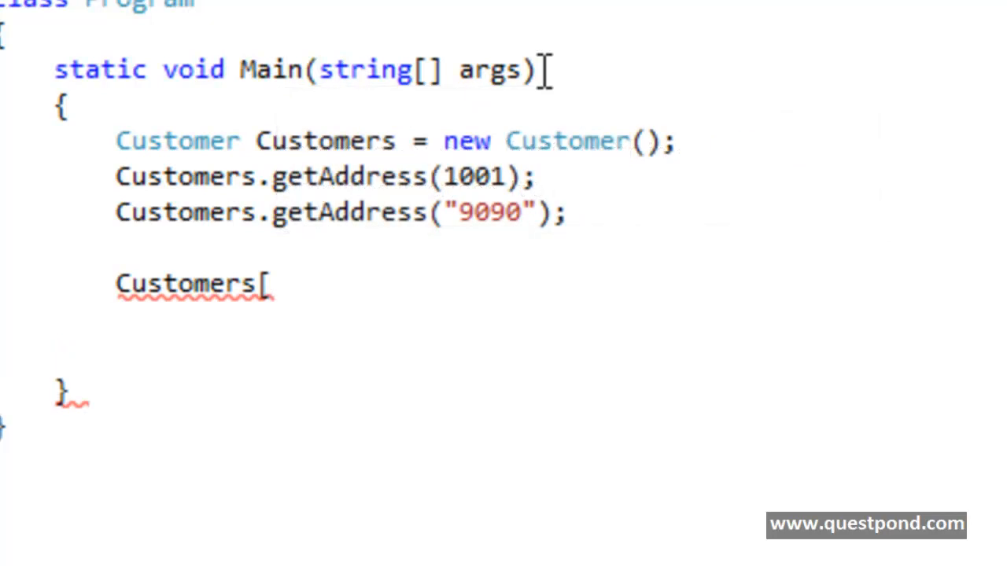
{"action": "mouse_move", "coordinate": [303, 279]}
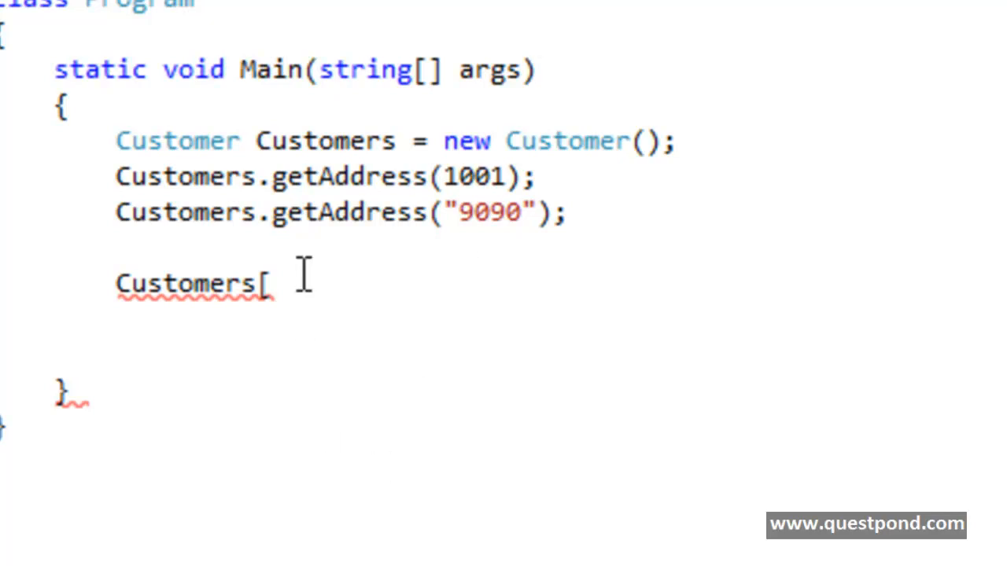
Declare 'List<String> x;', type 'x[' to view the List indexer hint, then dismiss it
{"action": "type", "text": "list"}
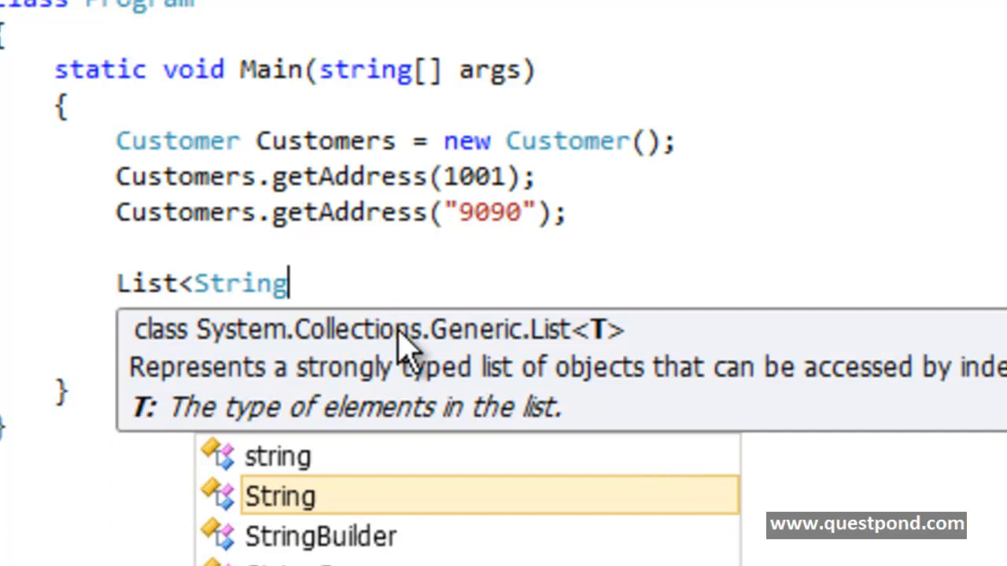
{"action": "type", "text": "> x;"}
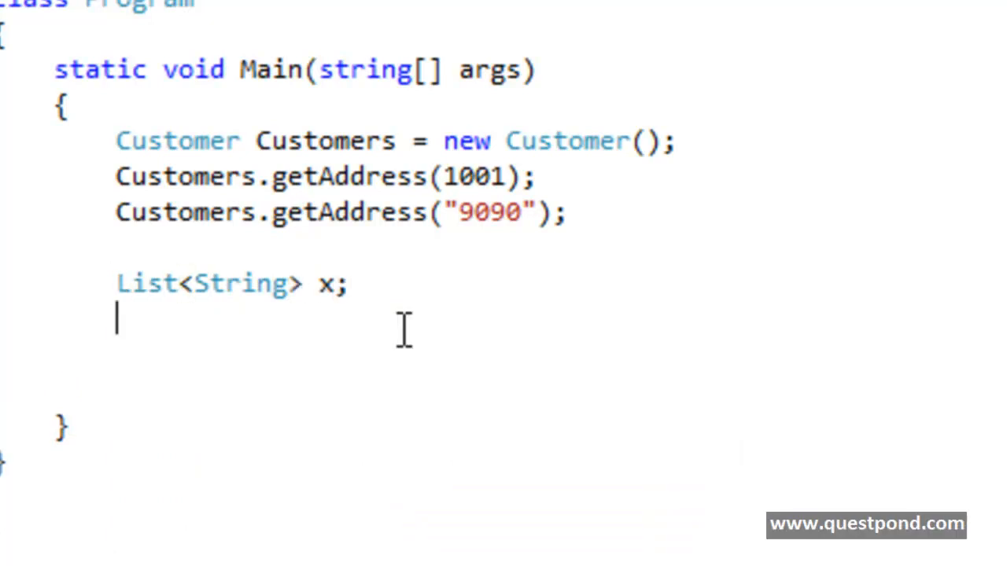
{"action": "type", "text": "x["}
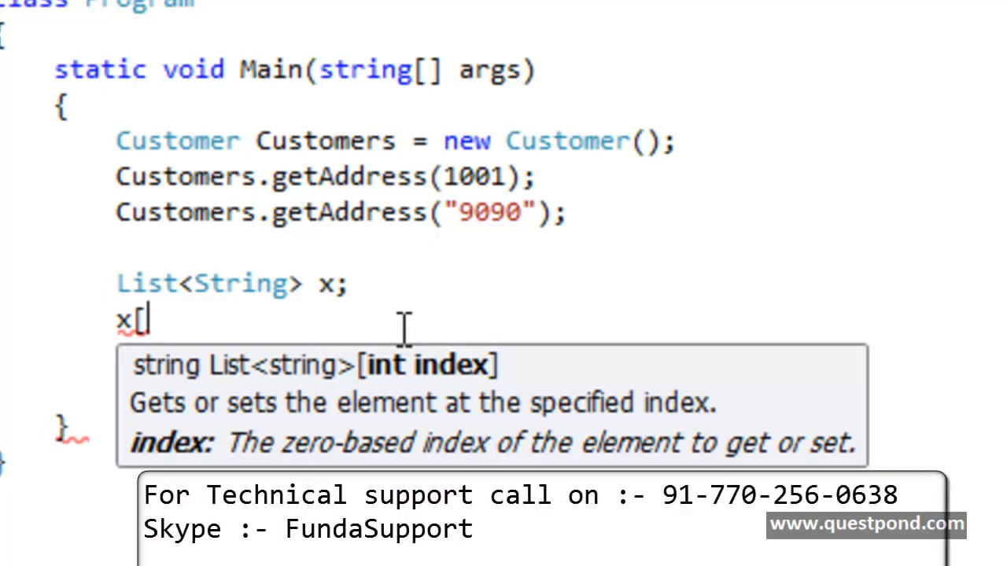
{"action": "key", "text": "Escape"}
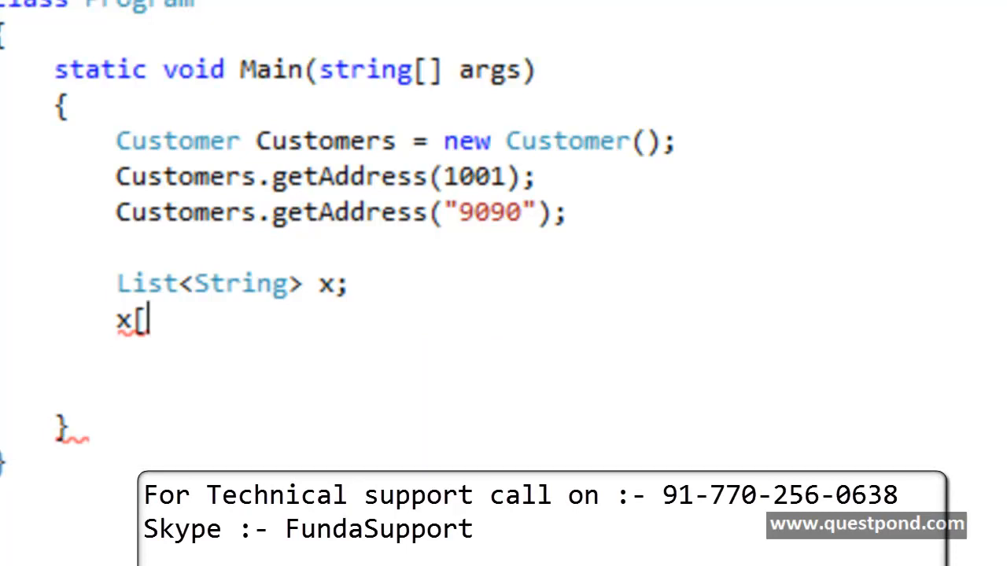
{"action": "scroll", "scroll_direction": "down", "scroll_amount": 3}
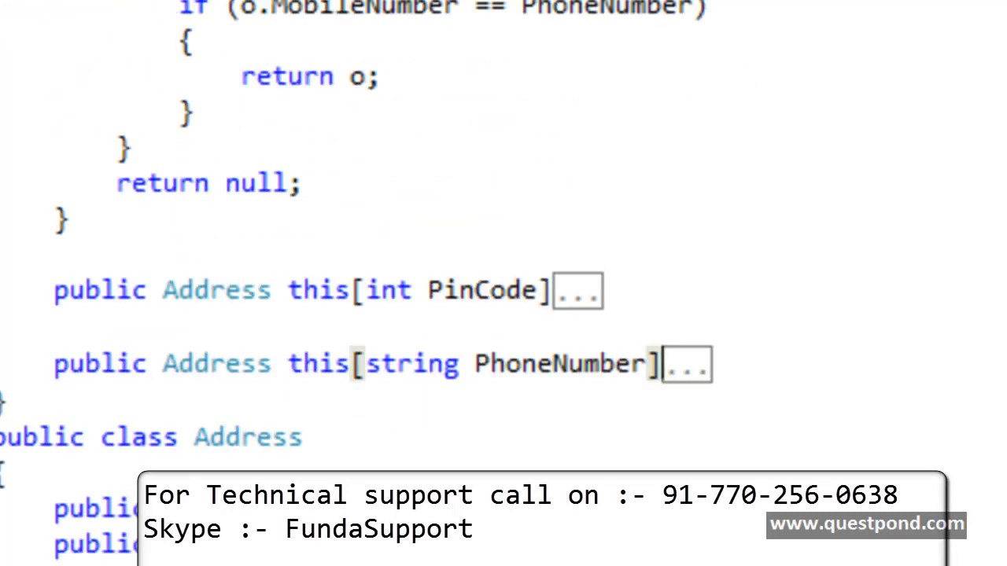